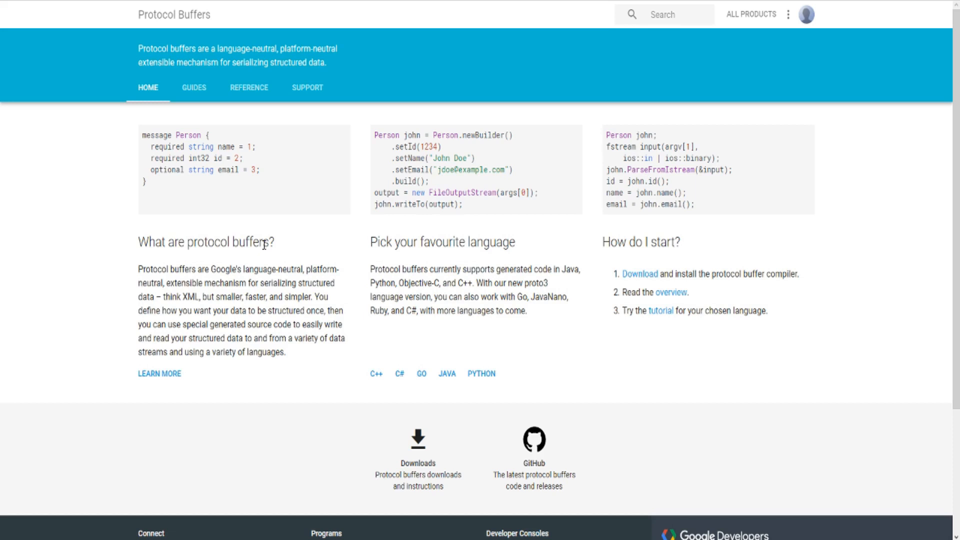
pyautogui.moveTo(263, 245)
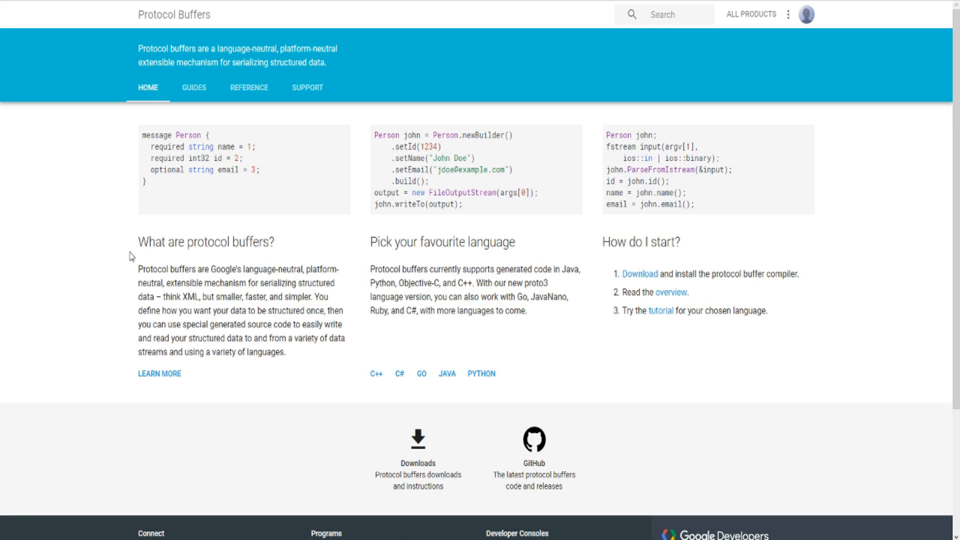
pyautogui.moveTo(352, 57)
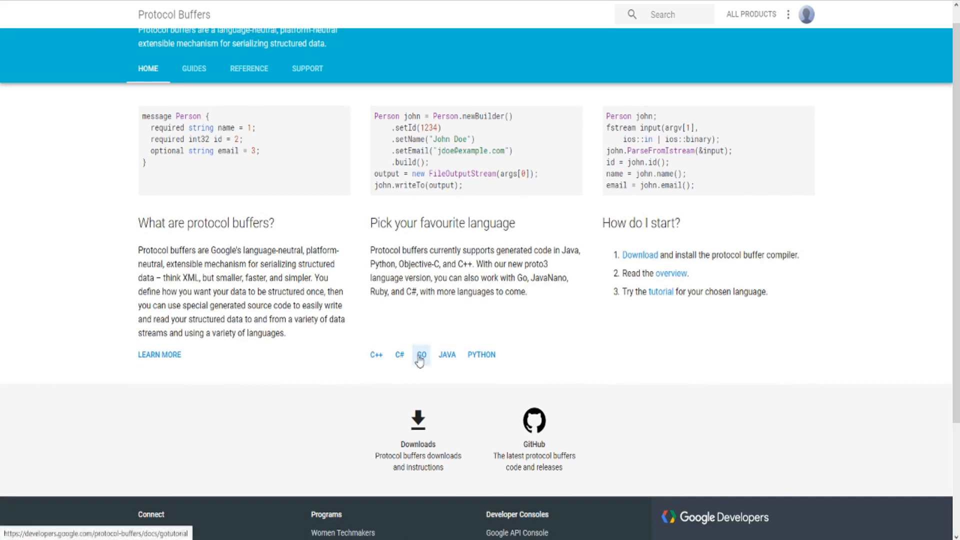
# Go from the Protocol Buffer Basics: Go compiling section to the Download Protocol Buffers page.
pyautogui.click(421, 355)
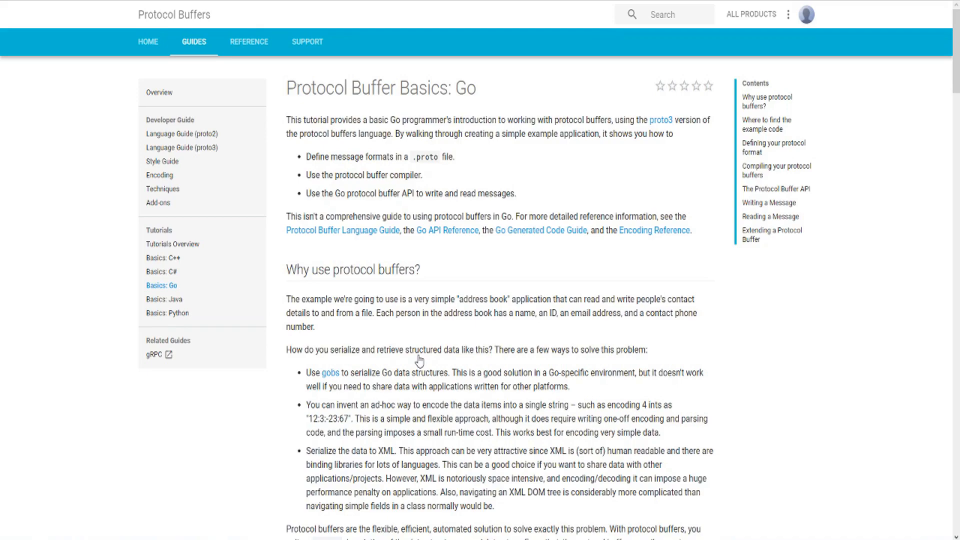
pyautogui.scroll(-3)
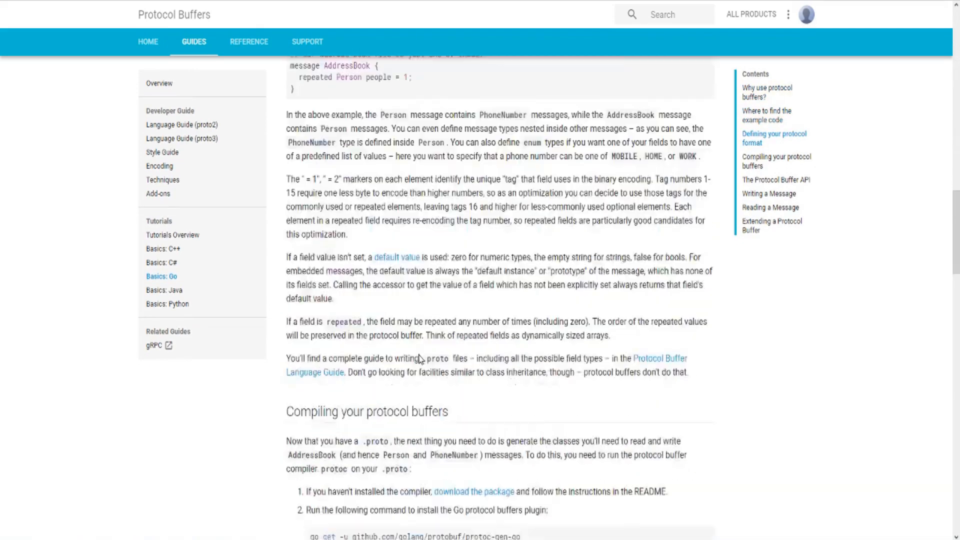
pyautogui.scroll(-3)
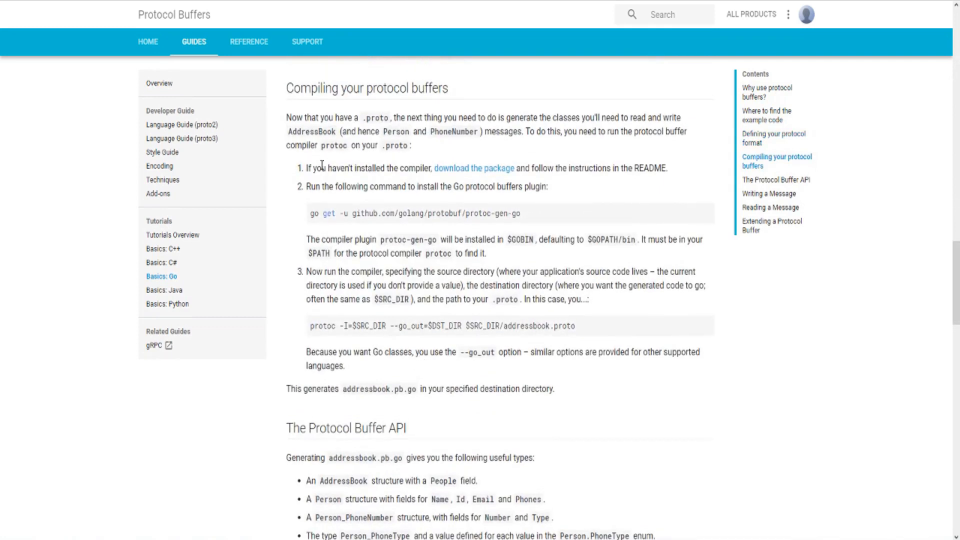
pyautogui.moveTo(308, 259)
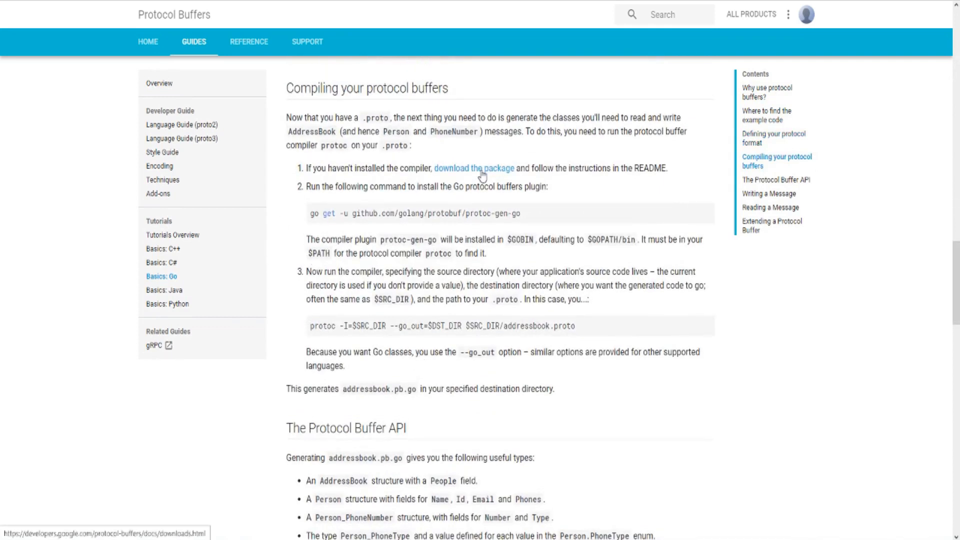
pyautogui.click(474, 168)
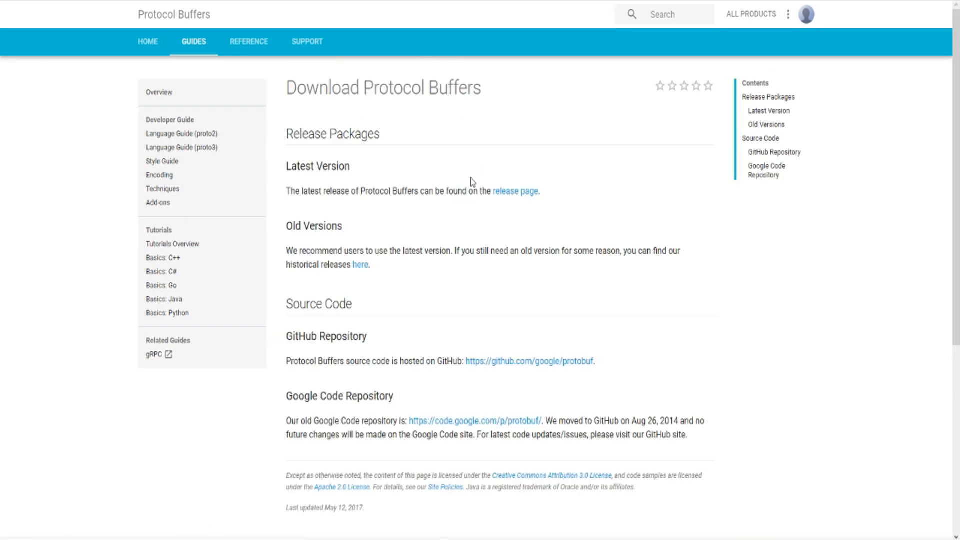
pyautogui.moveTo(515, 191)
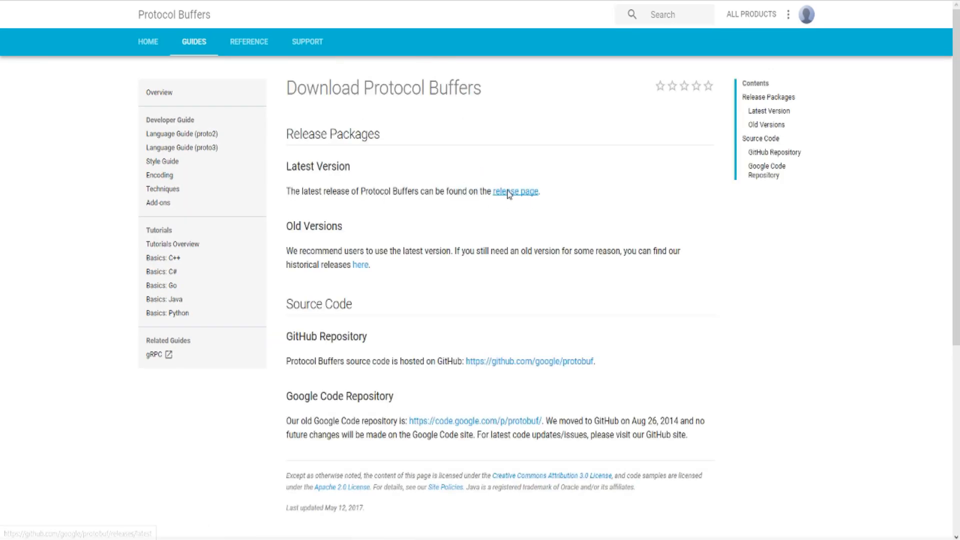
# Open the protobuf GitHub releases and scroll to the v3.4.0 protoc-3.4.0-win32.zip download.
pyautogui.click(516, 191)
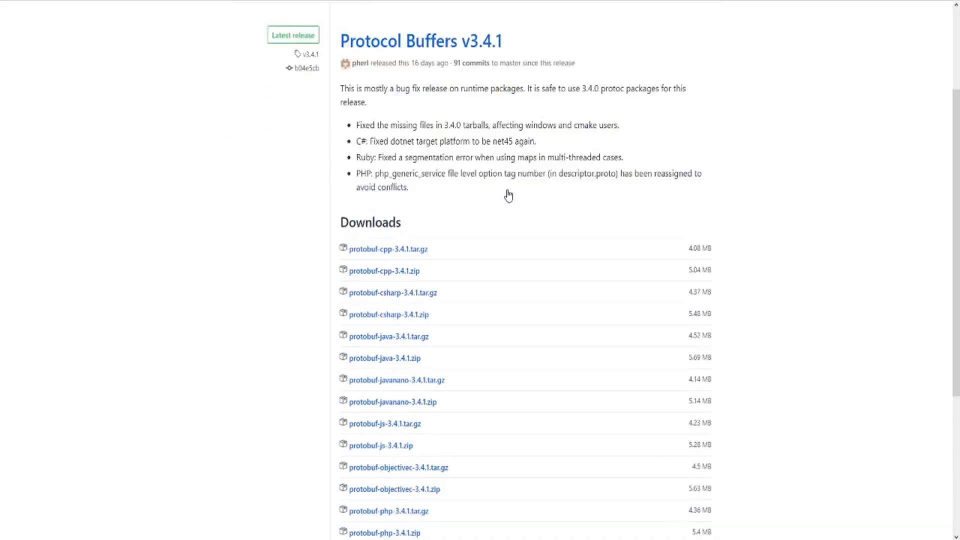
pyautogui.scroll(-3)
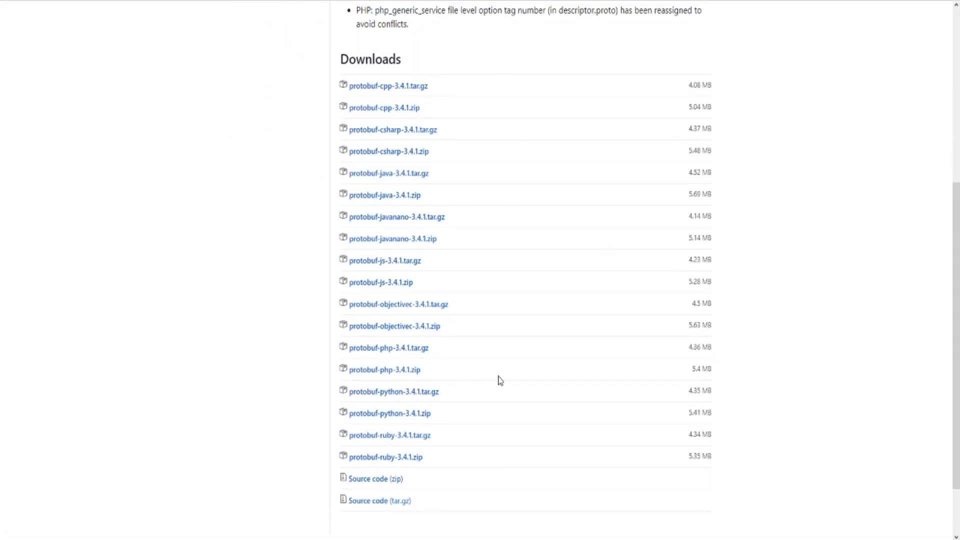
pyautogui.moveTo(504, 379)
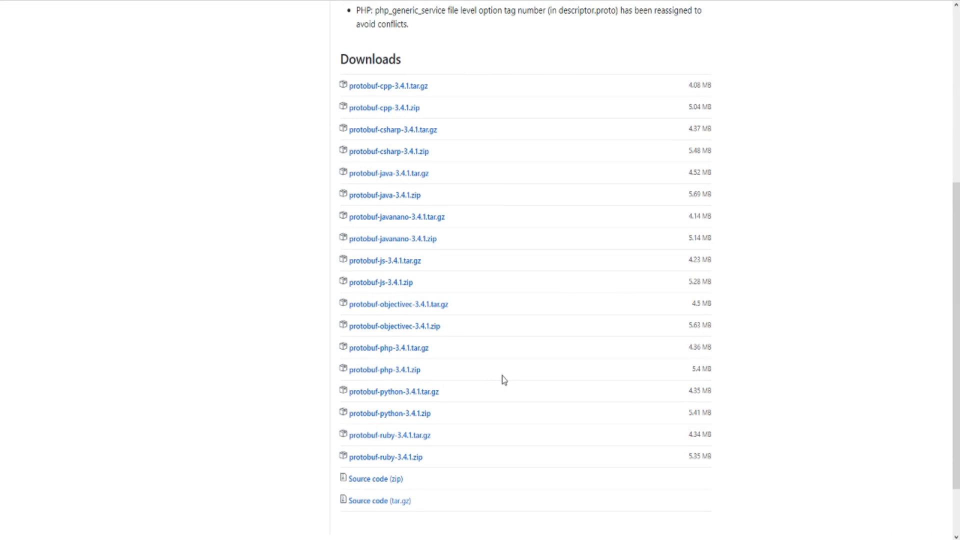
pyautogui.moveTo(497, 410)
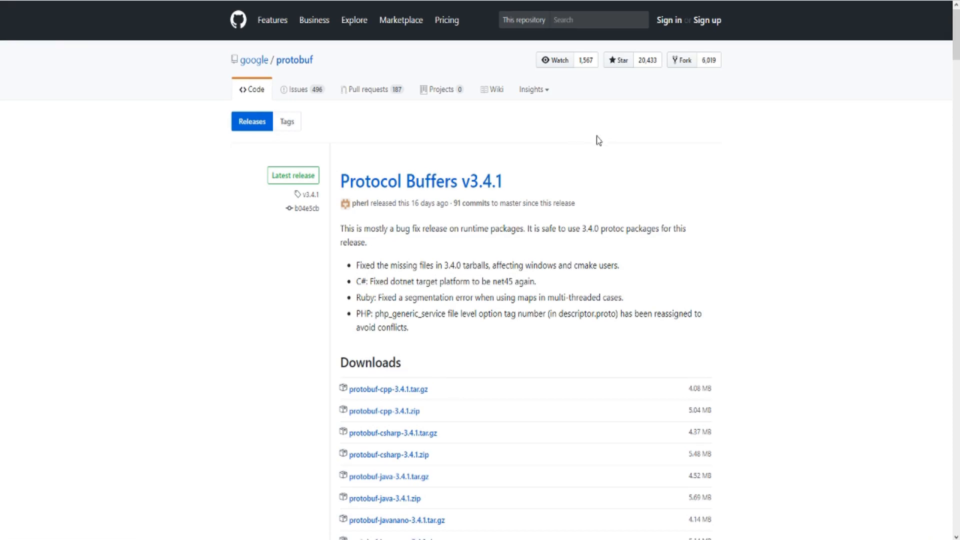
pyautogui.scroll(-3)
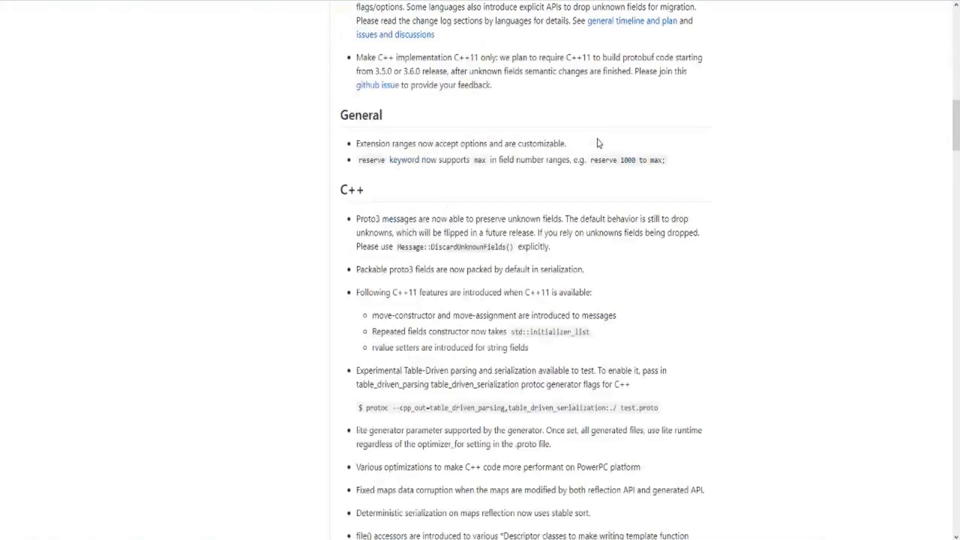
pyautogui.scroll(-3)
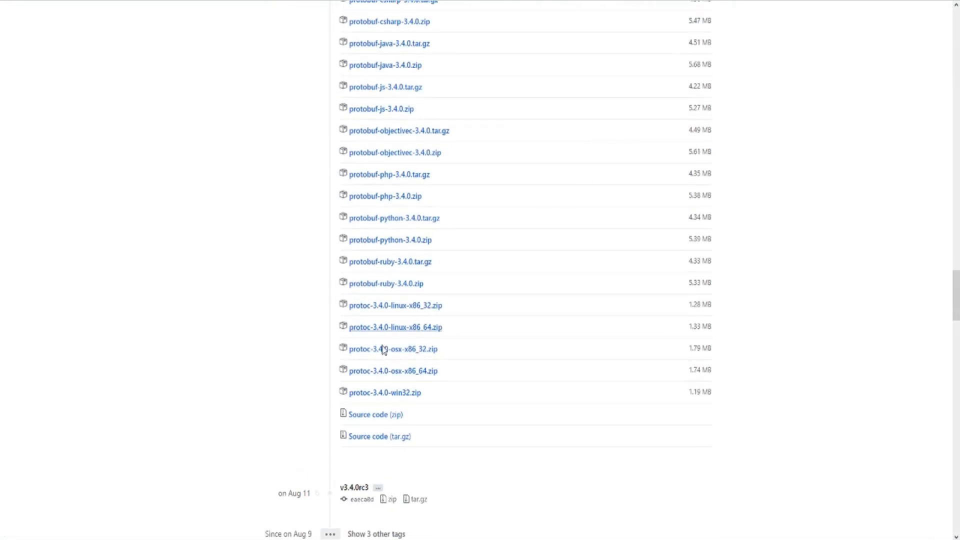
pyautogui.moveTo(395, 305)
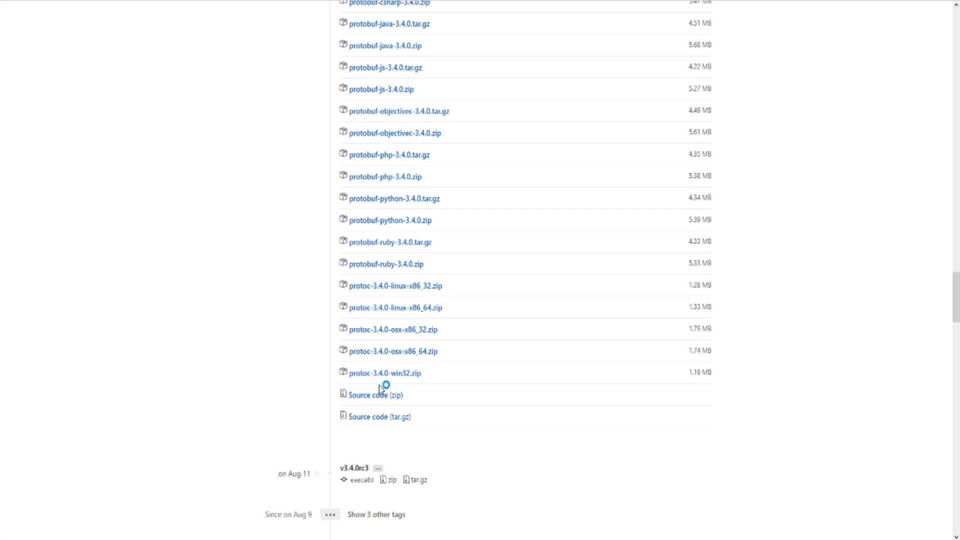
pyautogui.moveTo(385, 373)
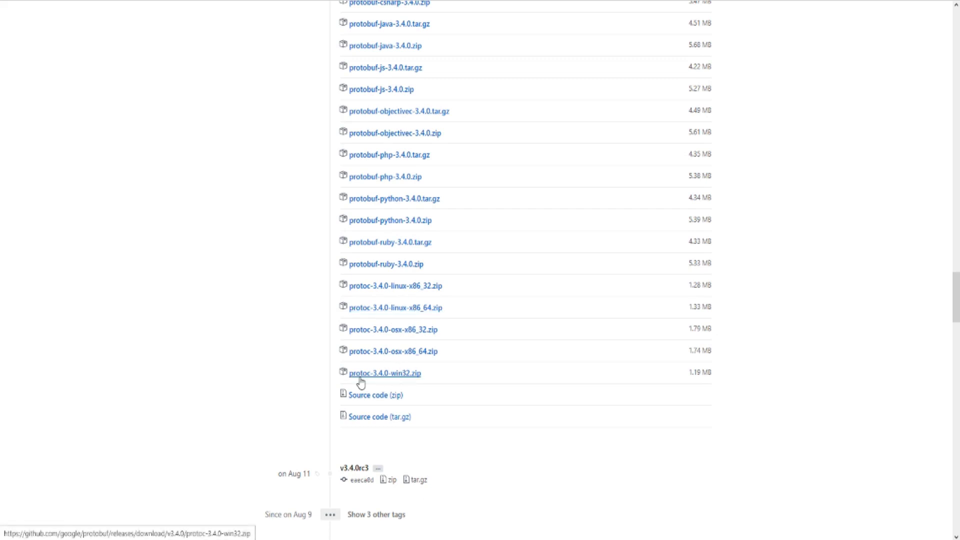
pyautogui.moveTo(408, 378)
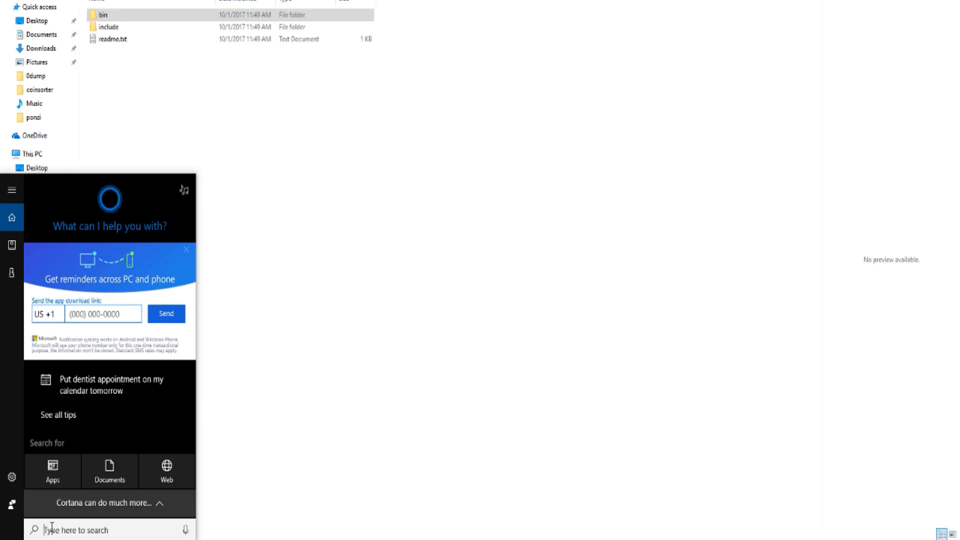
# Add C:\protoc\bin to the system Path environment variable and save.
pyautogui.write('path')
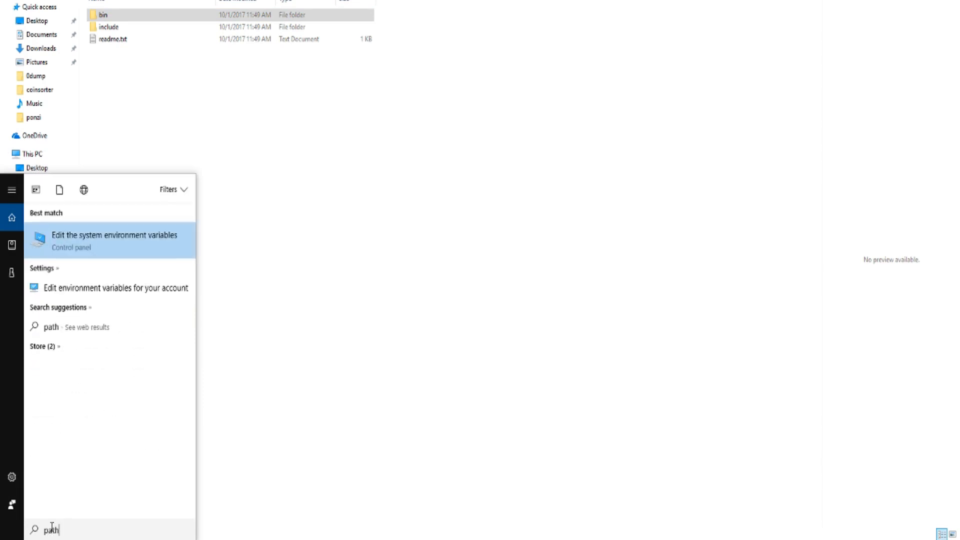
pyautogui.click(113, 240)
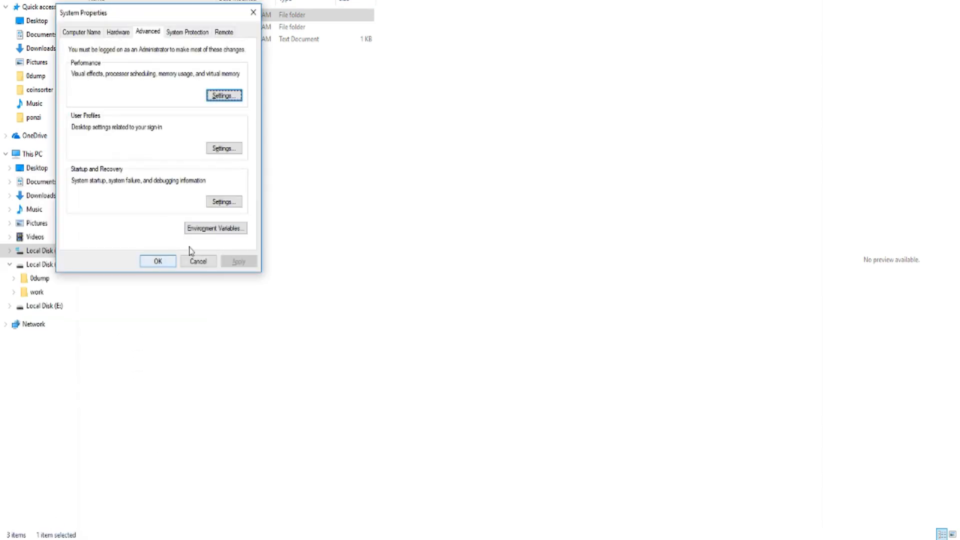
pyautogui.click(215, 228)
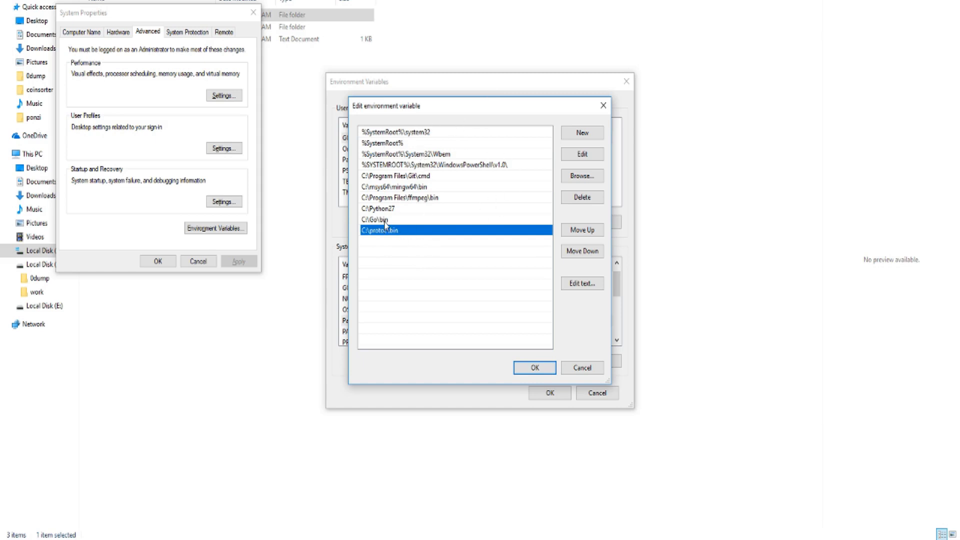
pyautogui.click(533, 367)
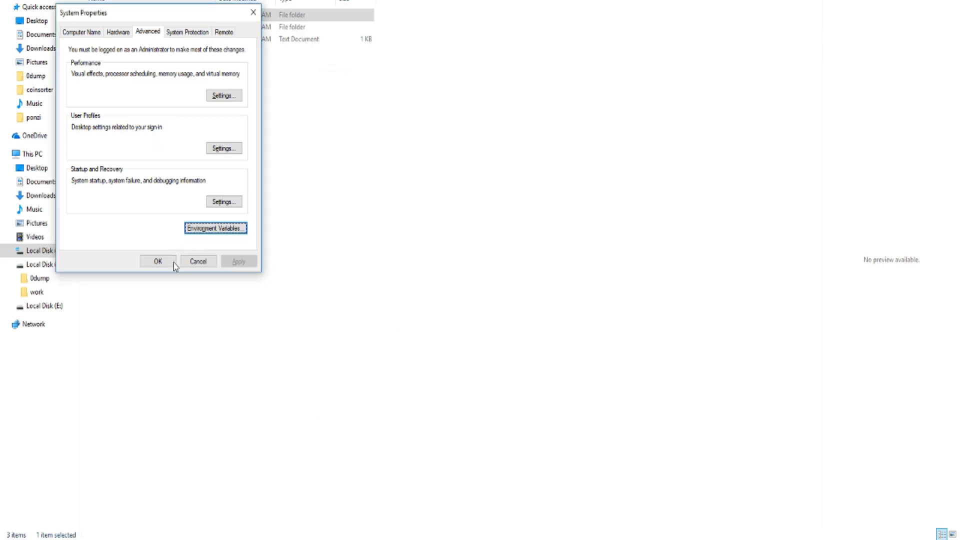
pyautogui.click(158, 262)
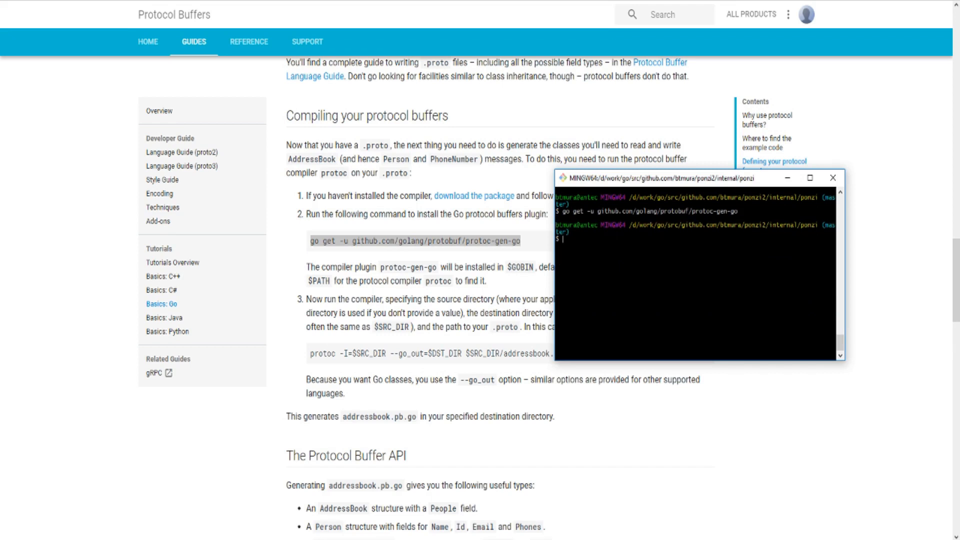
# Scroll the Go tutorial to show the protoc compile command with --go_out.
pyautogui.moveTo(699, 178); pyautogui.dragTo(698, 167)
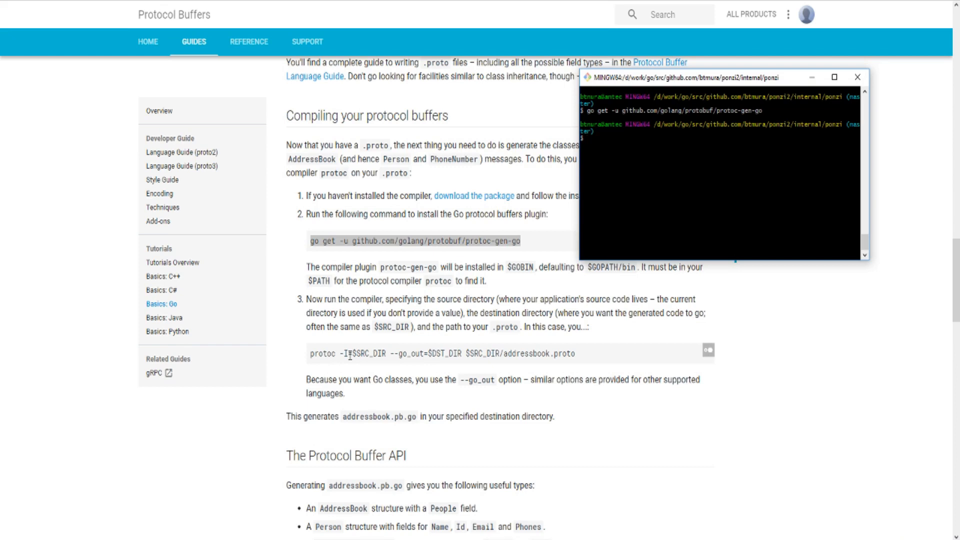
pyautogui.moveTo(448, 354)
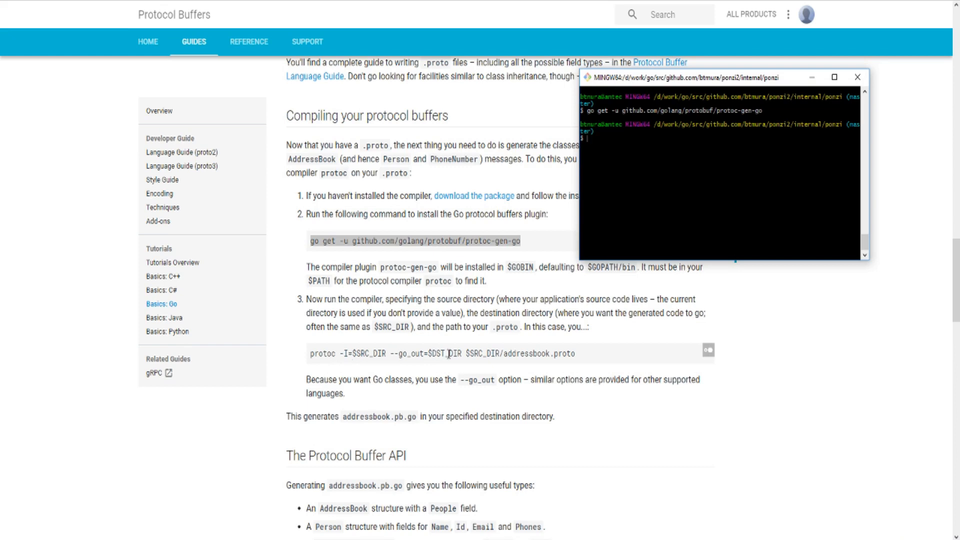
pyautogui.moveTo(542, 354)
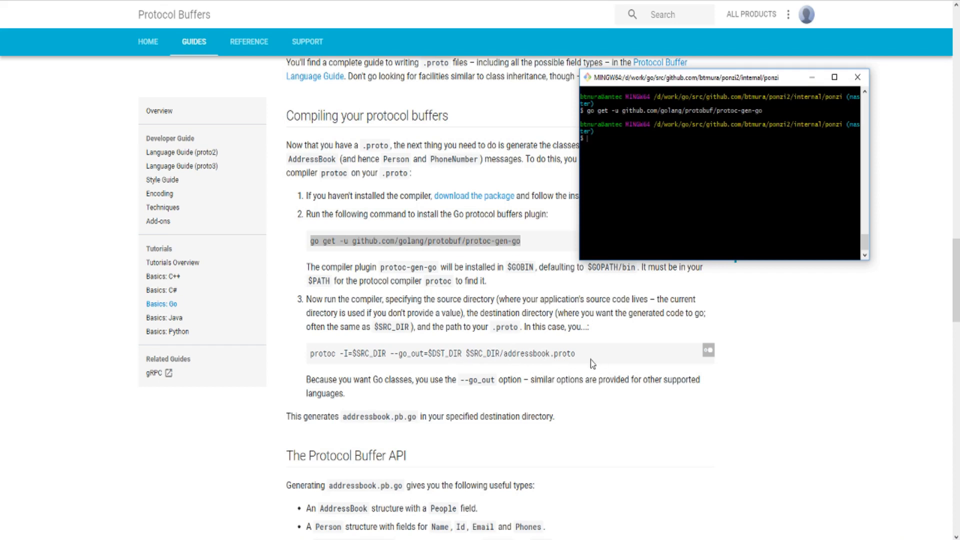
pyautogui.moveTo(334, 449)
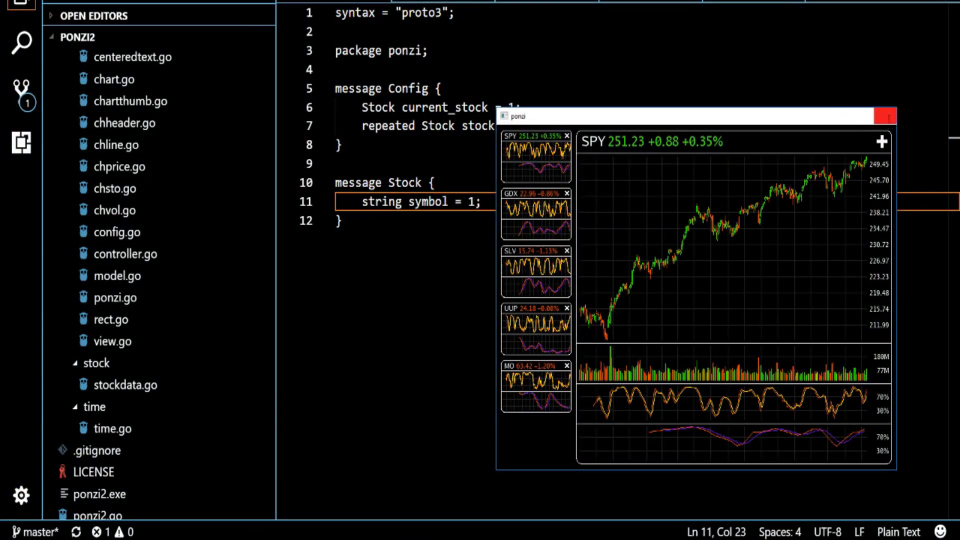
# Close the ponzi stock chart app window.
pyautogui.click(885, 116)
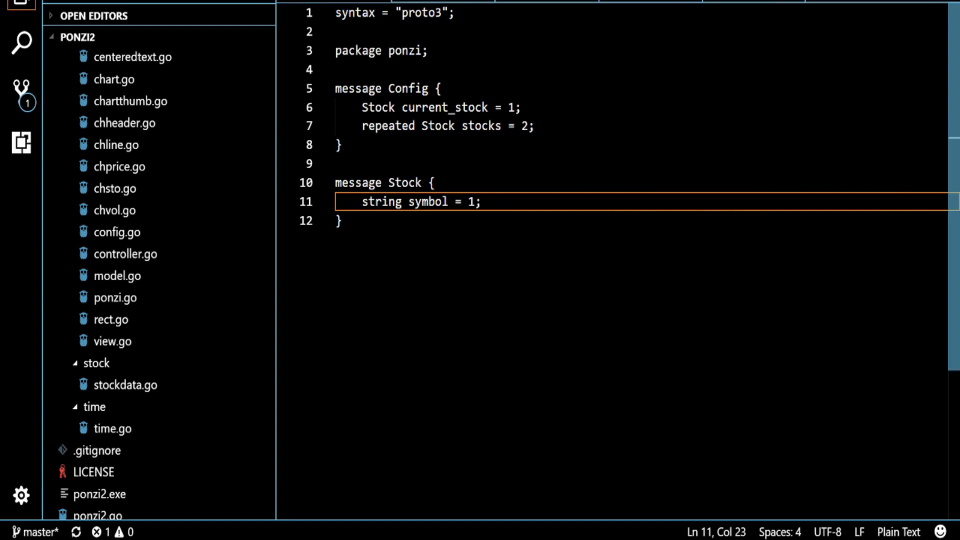
pyautogui.moveTo(322, 120)
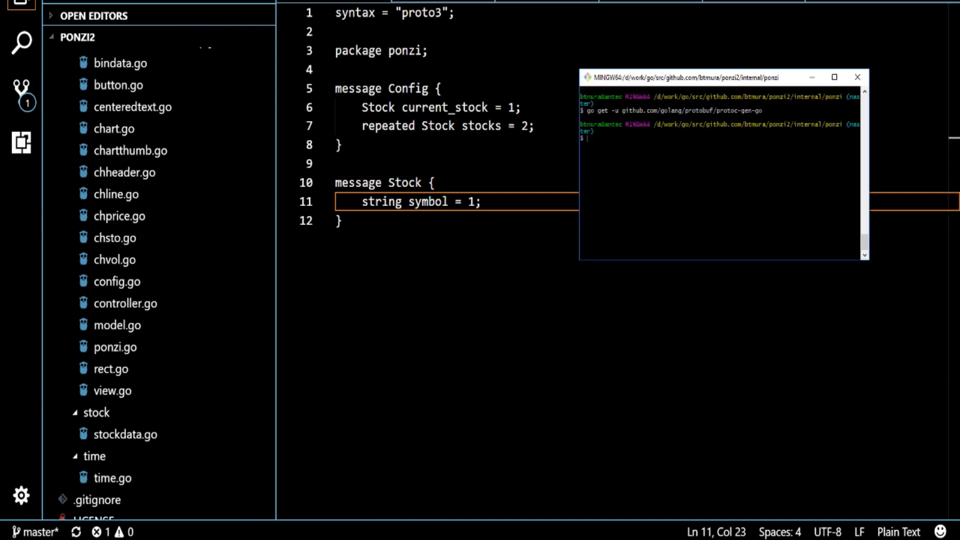
# Run 'protoc -I=data --go_out=. config.proto' in Git Bash.
pyautogui.write('protoc -I=data --go_out=. config.proto')
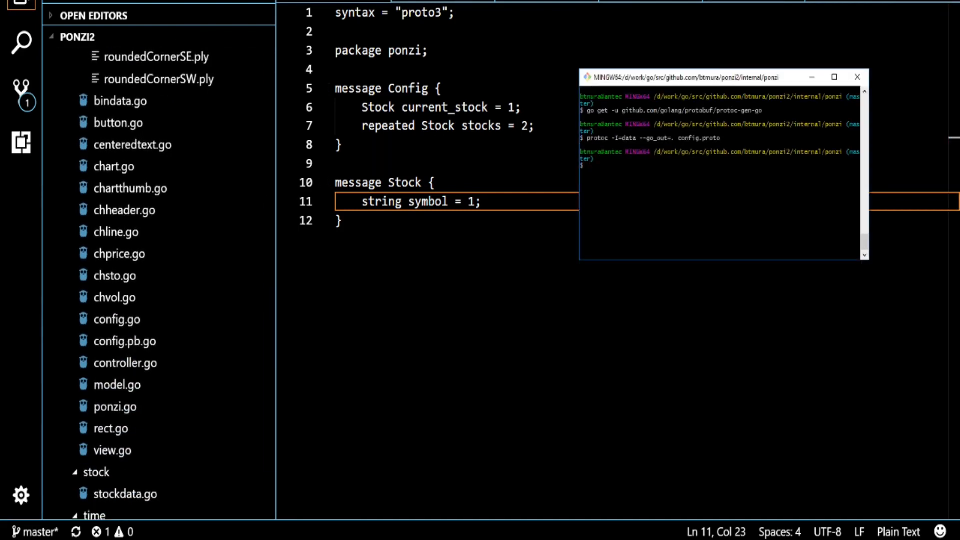
# Open config.pb.go and select the nil check in GetCurrentStock.
pyautogui.click(126, 341)
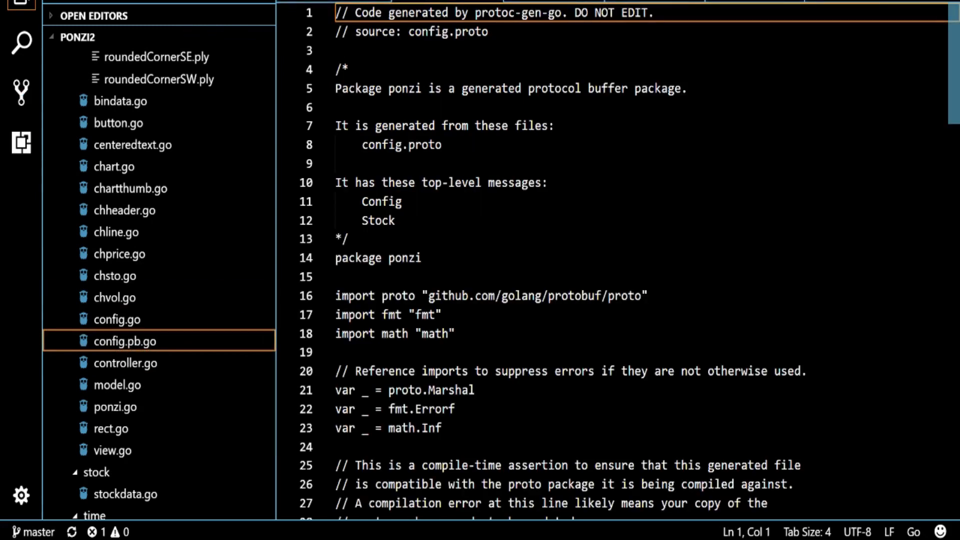
pyautogui.click(127, 285)
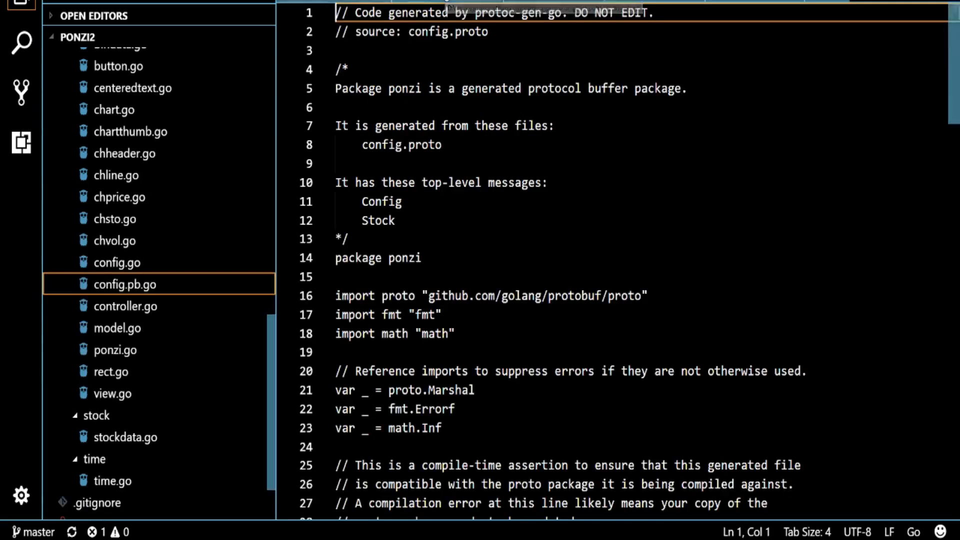
pyautogui.scroll(-3)
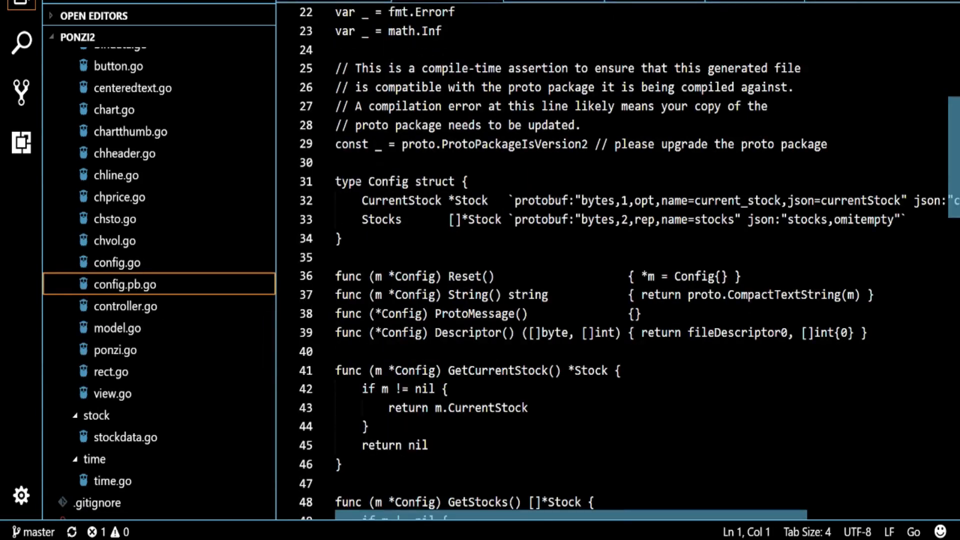
pyautogui.doubleClick(387, 131)
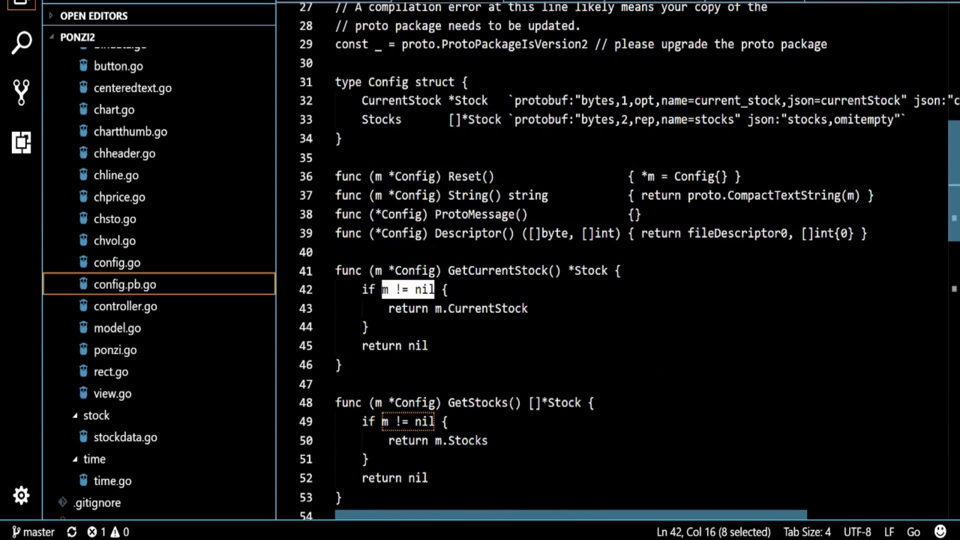
# Scroll through the rest of the generated Config and Stock code.
pyautogui.scroll(-3)
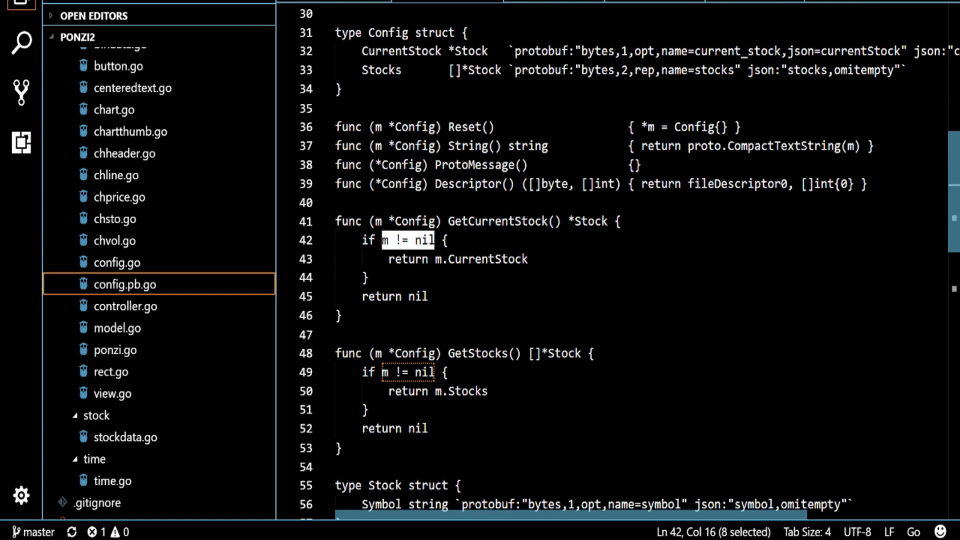
pyautogui.scroll(-3)
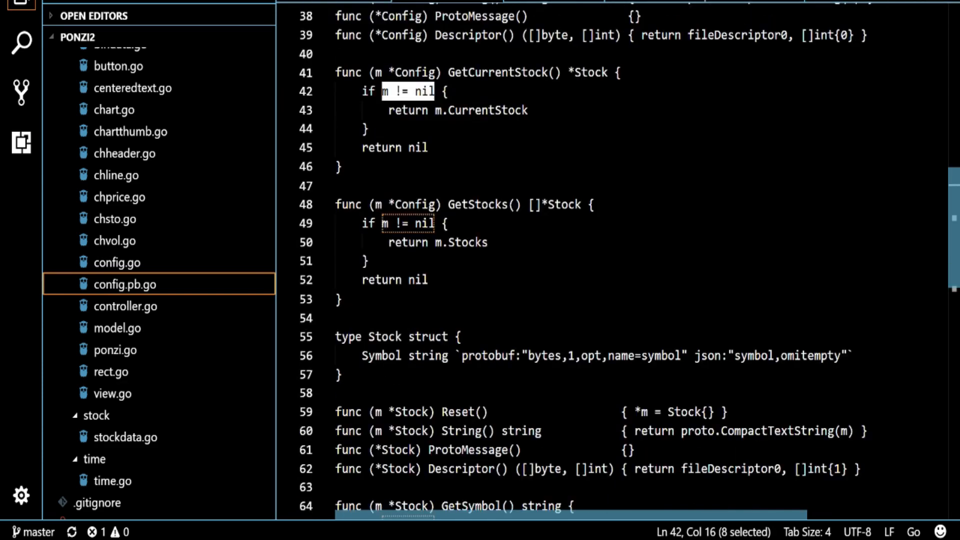
pyautogui.scroll(-3)
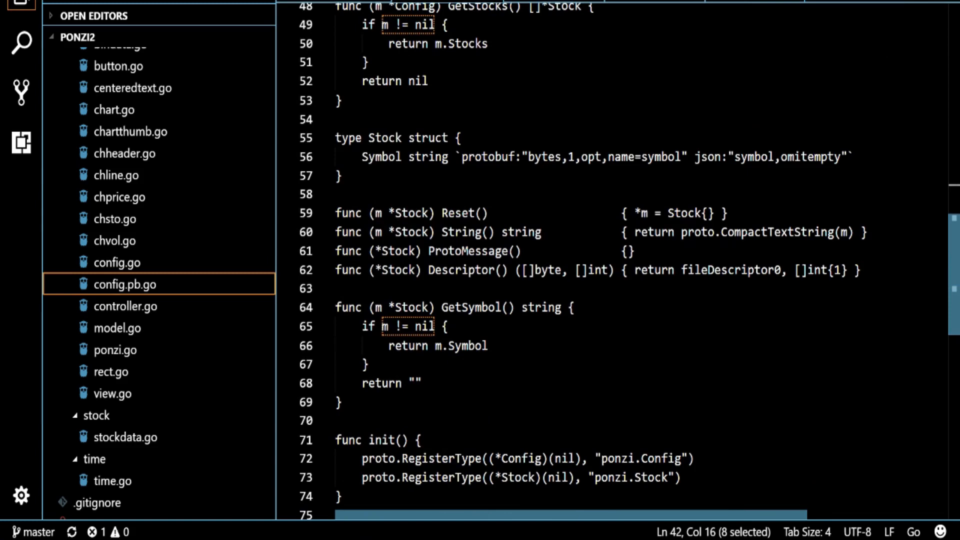
pyautogui.scroll(-3)
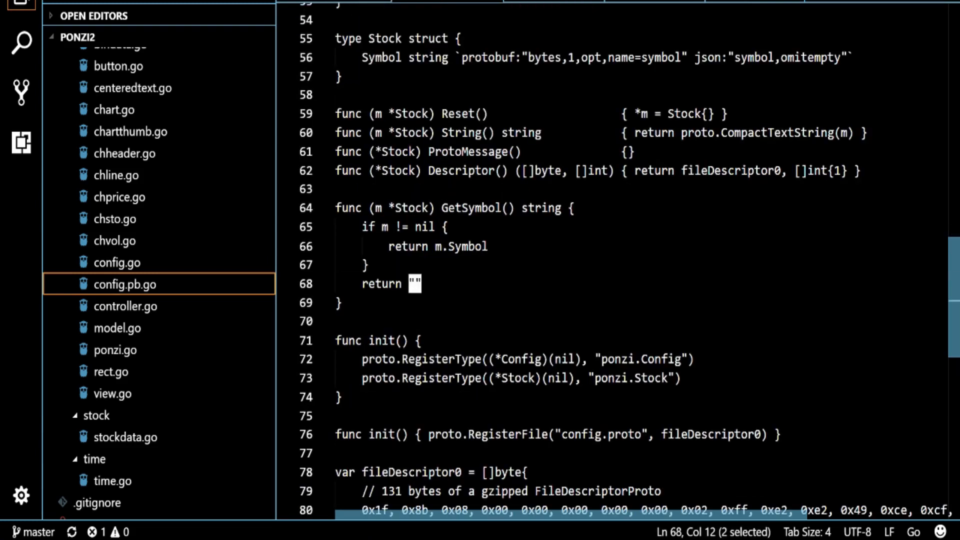
pyautogui.scroll(-3)
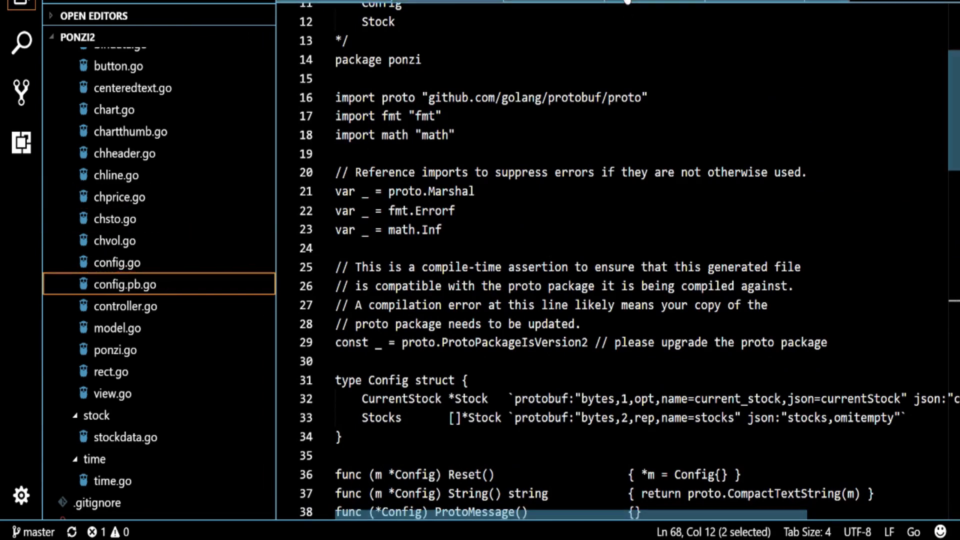
# Select proto.UnmarshalText in config.go's LoadConfig, and select all of the sample config text.
pyautogui.click(116, 283)
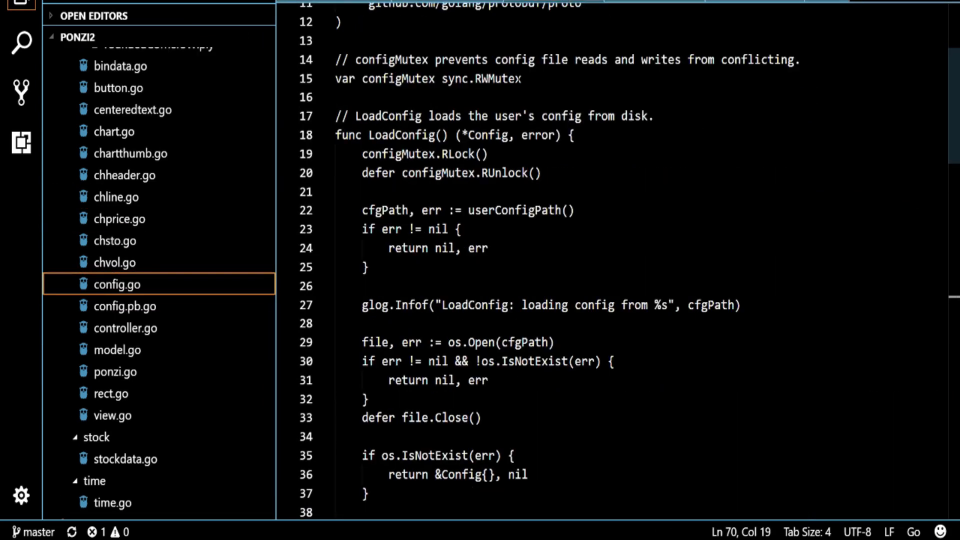
pyautogui.scroll(-3)
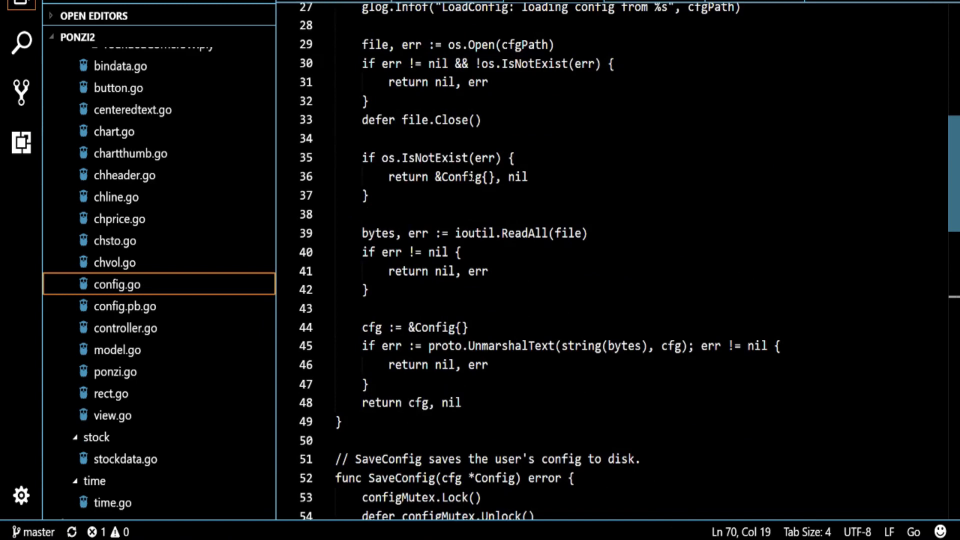
pyautogui.doubleClick(508, 345)
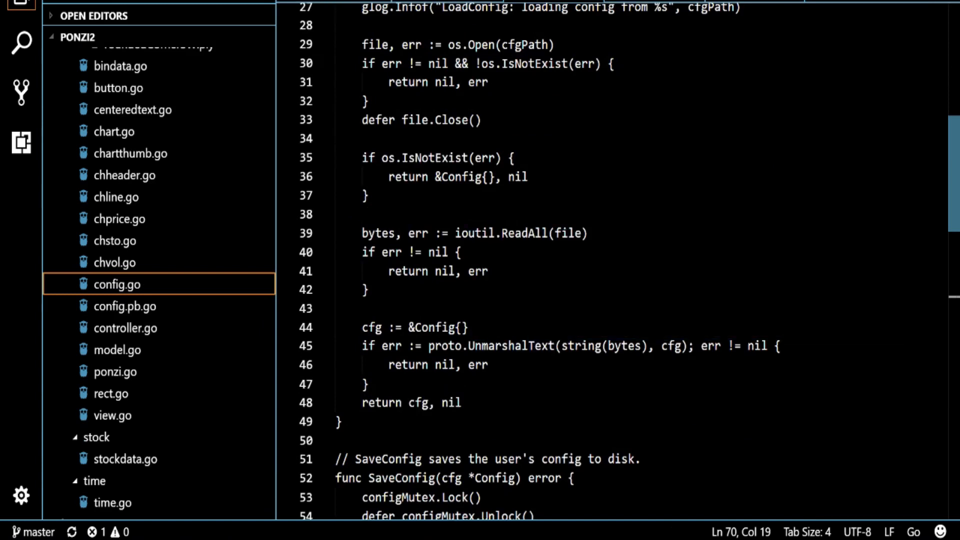
pyautogui.moveTo(519, 346)
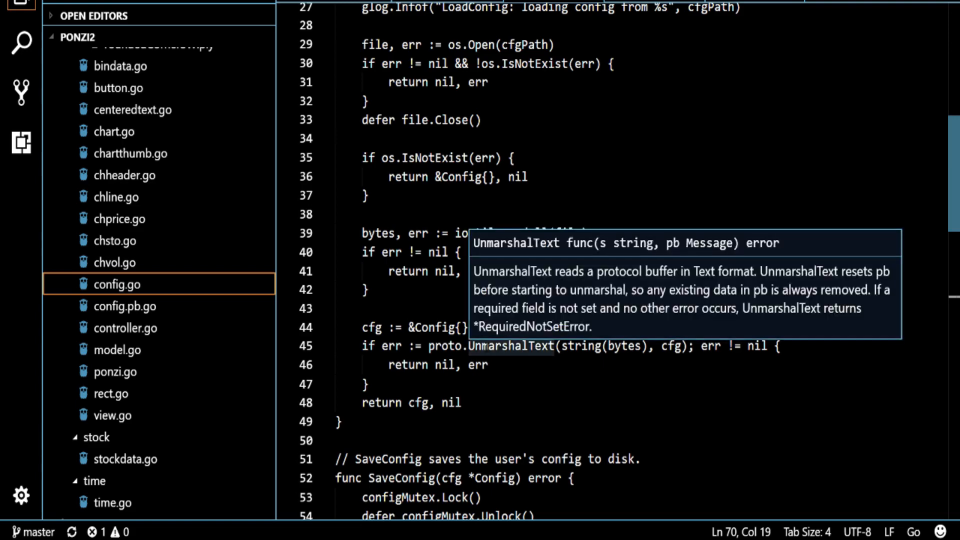
pyautogui.doubleClick(511, 346)
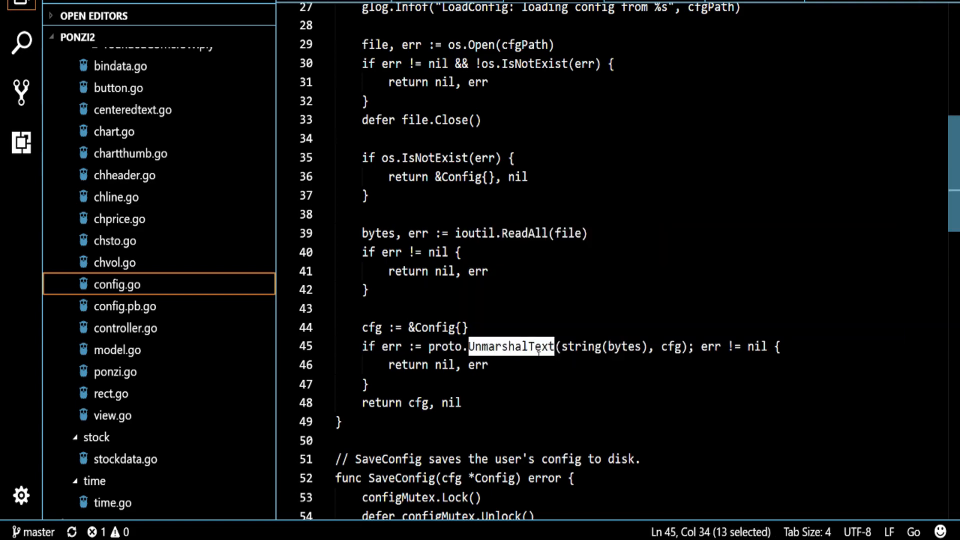
pyautogui.moveTo(511, 346)
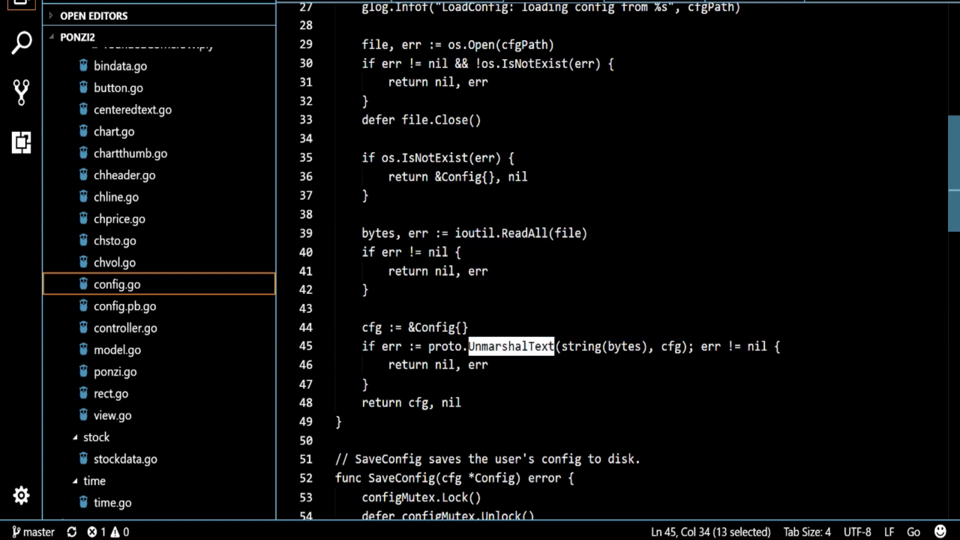
pyautogui.moveTo(511, 347)
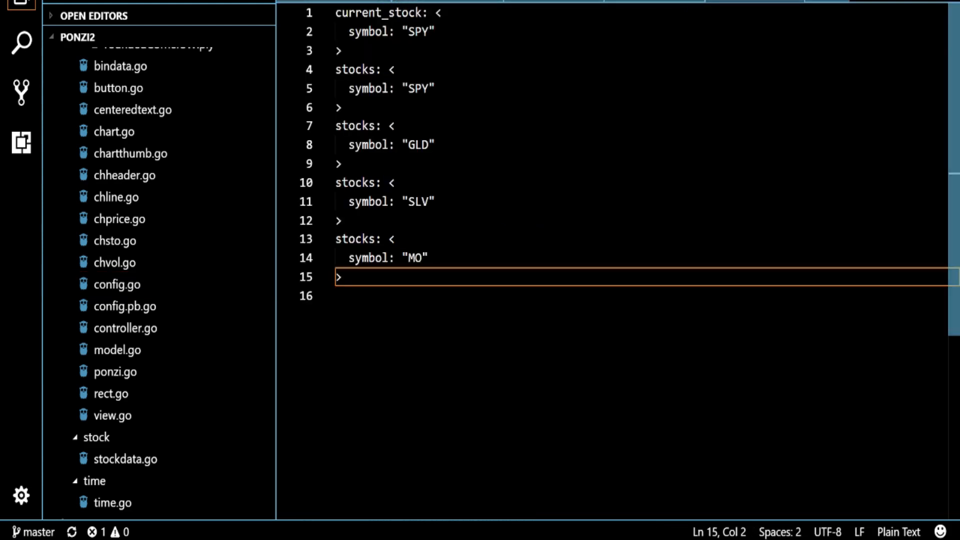
pyautogui.press('ctrl+a')
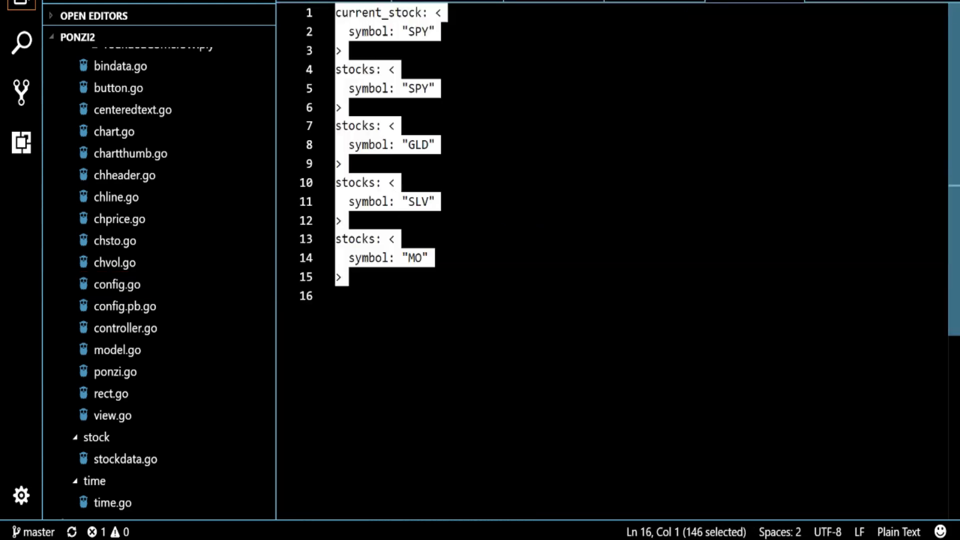
pyautogui.click(118, 284)
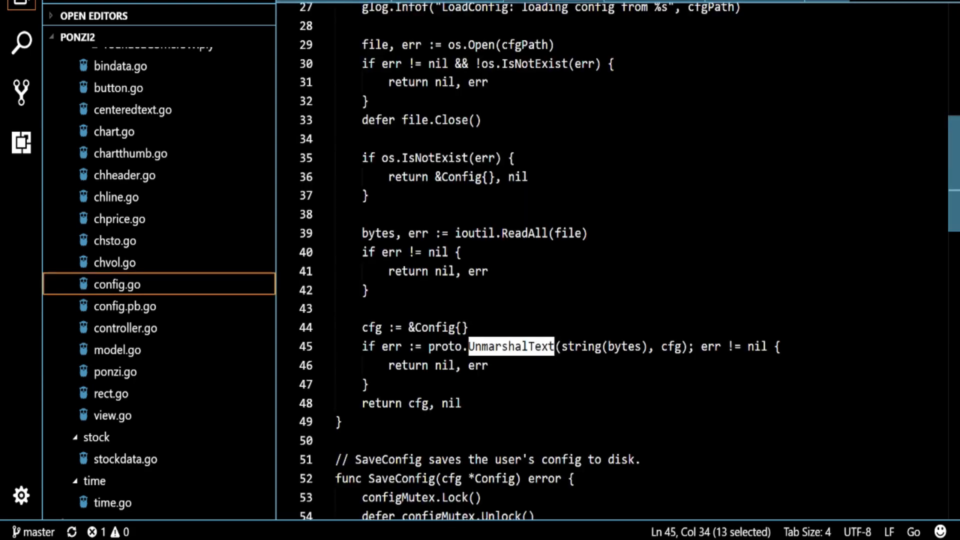
pyautogui.scroll(-3)
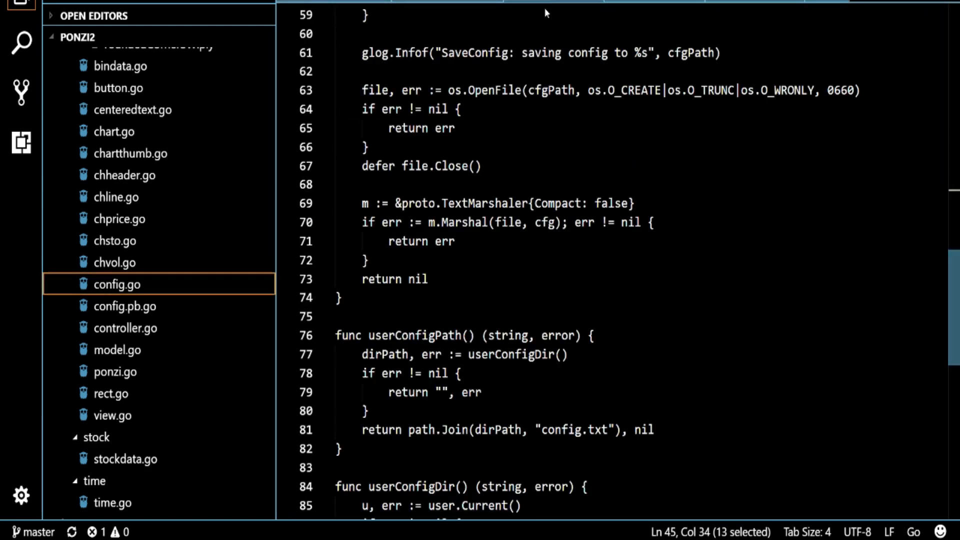
pyautogui.doubleClick(476, 203)
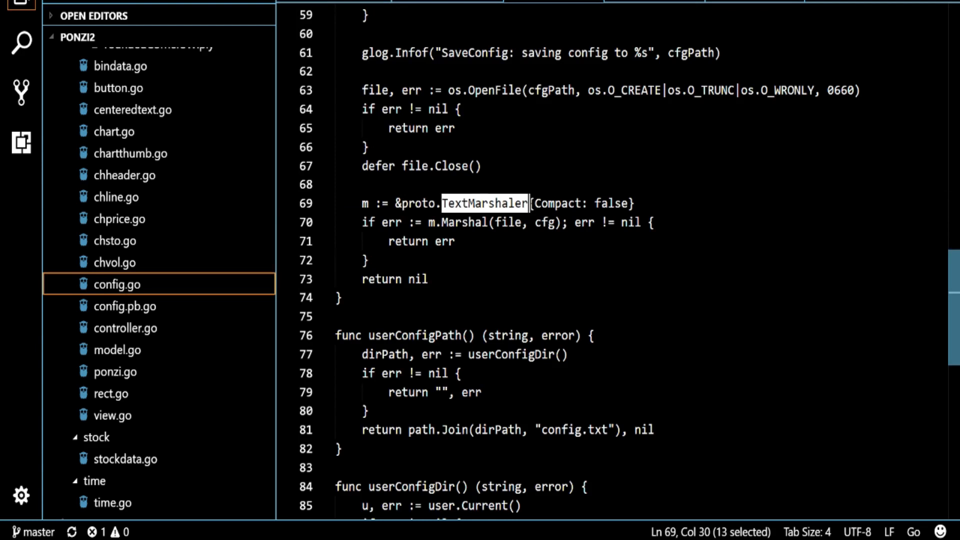
pyautogui.moveTo(428, 204)
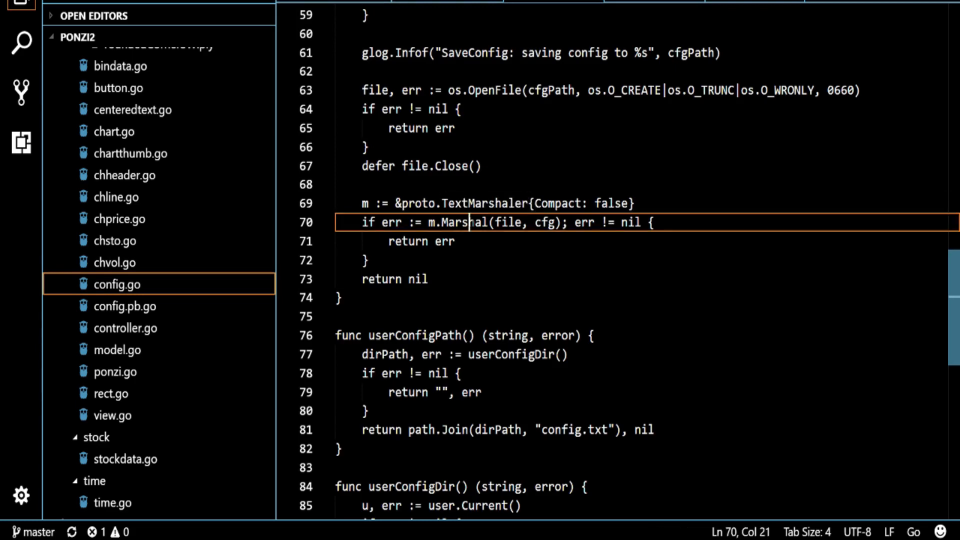
pyautogui.doubleClick(459, 222)
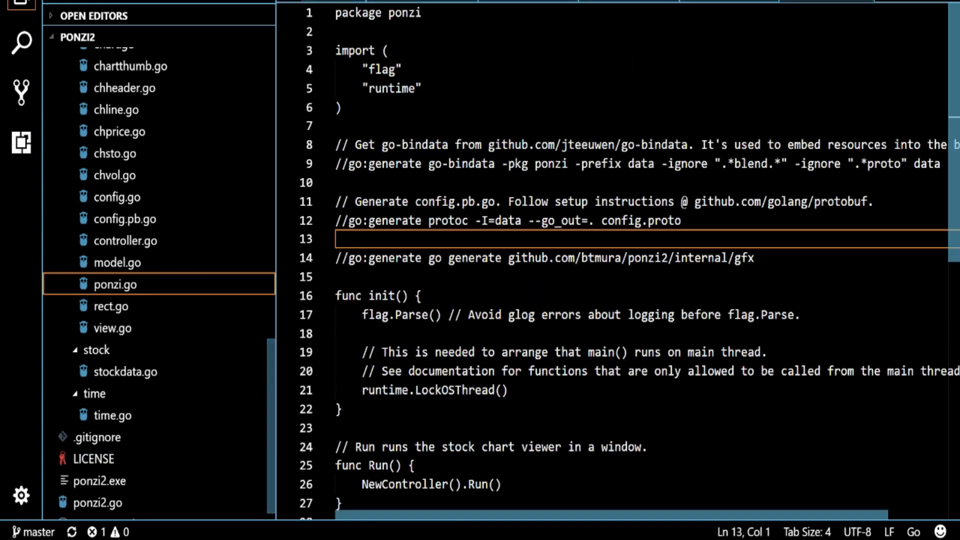
# Add 'string foo = 2;' below symbol in config.proto's Stock message, then return to config.pb.go.
pyautogui.moveTo(431, 221); pyautogui.dragTo(670, 221)
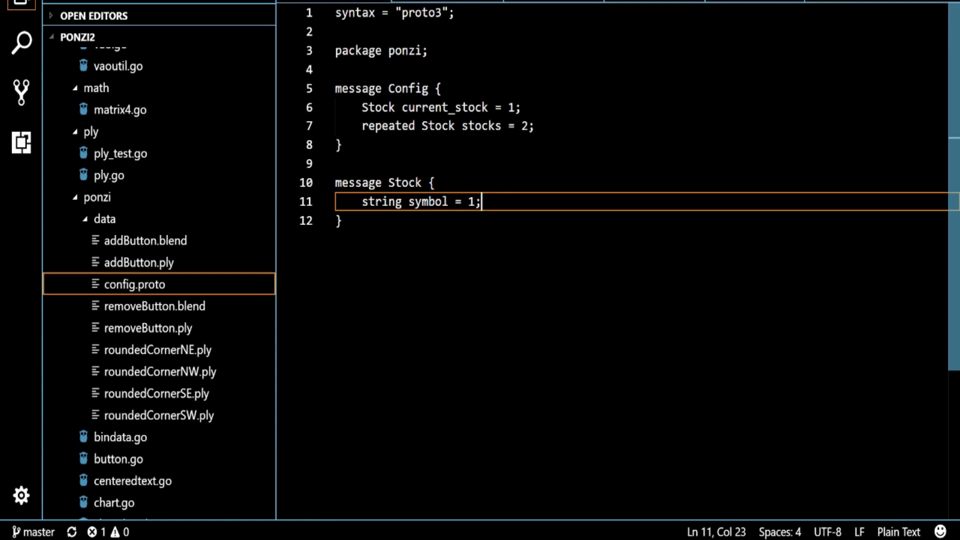
pyautogui.write('string foo =')
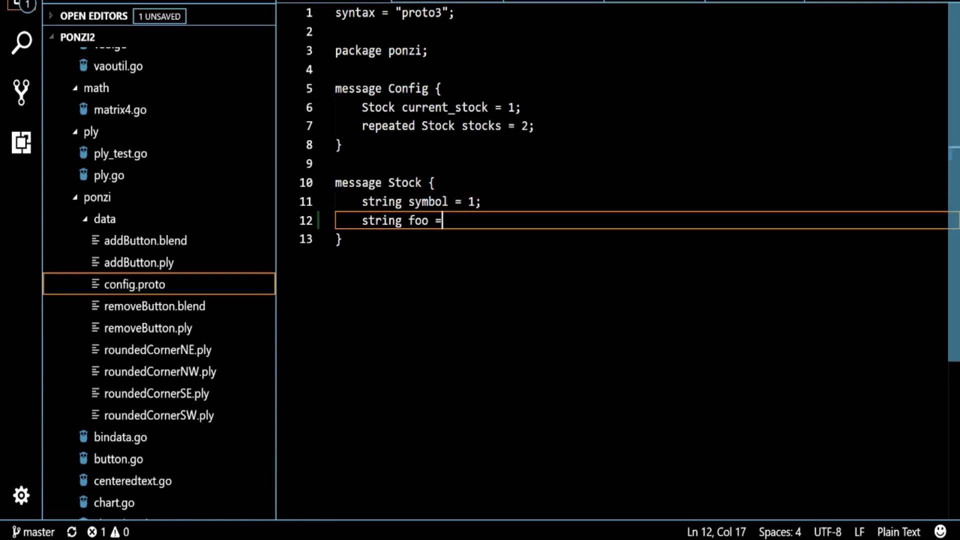
pyautogui.write('2;')
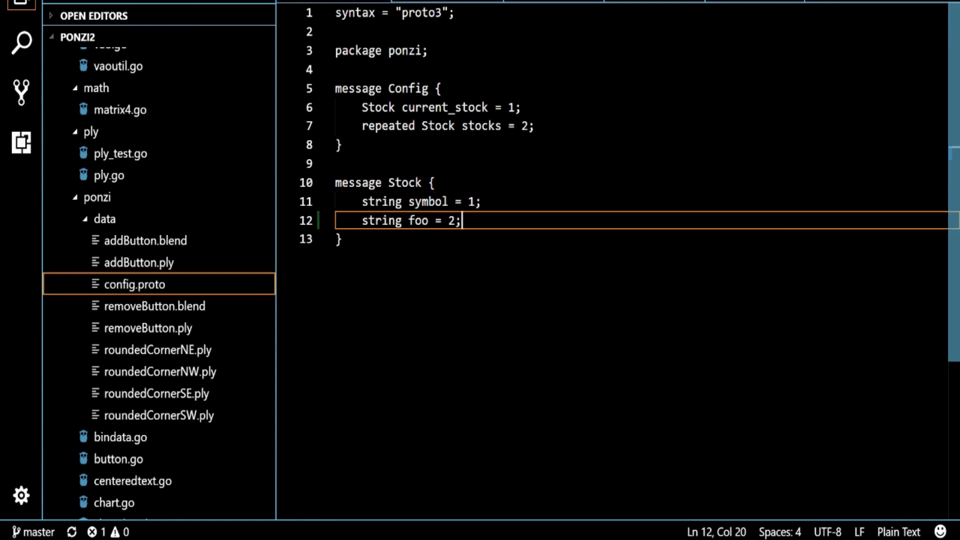
pyautogui.click(119, 284)
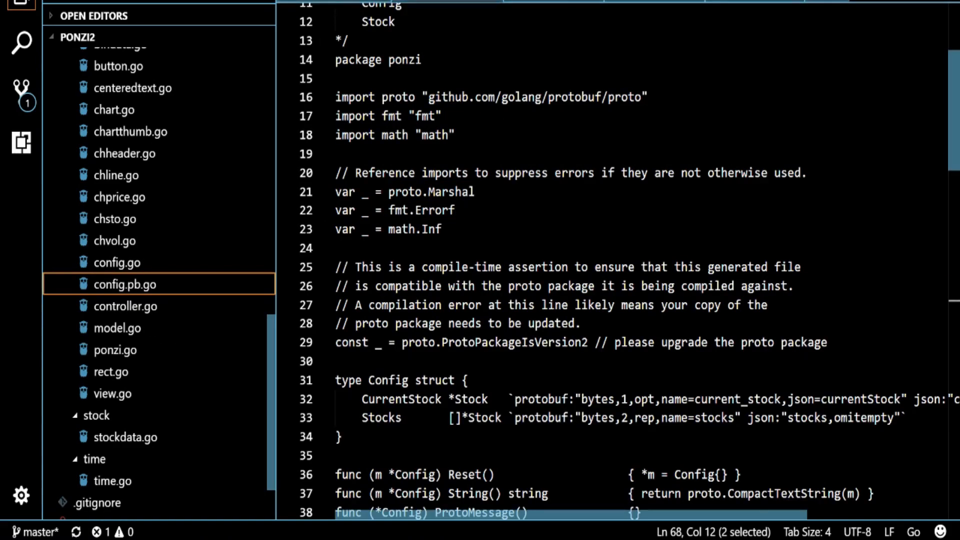
# Run go generate and scroll config.pb.go to the new Foo field and GetFoo.
pyautogui.scroll(-3)
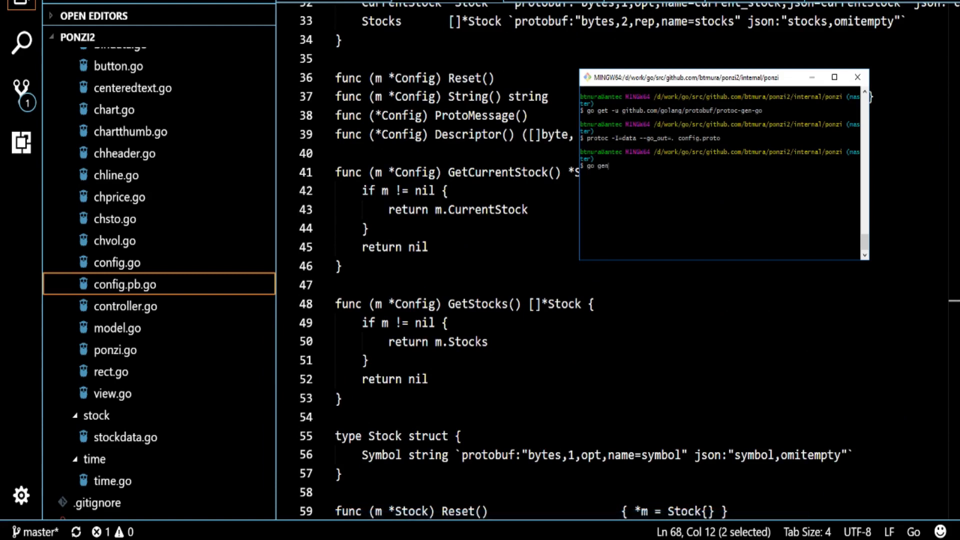
pyautogui.write('erate')
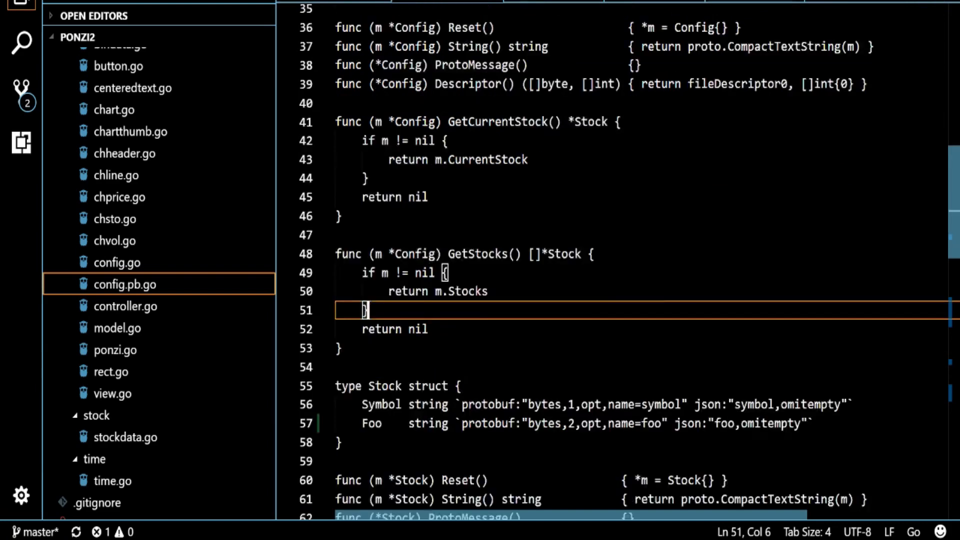
pyautogui.scroll(-3)
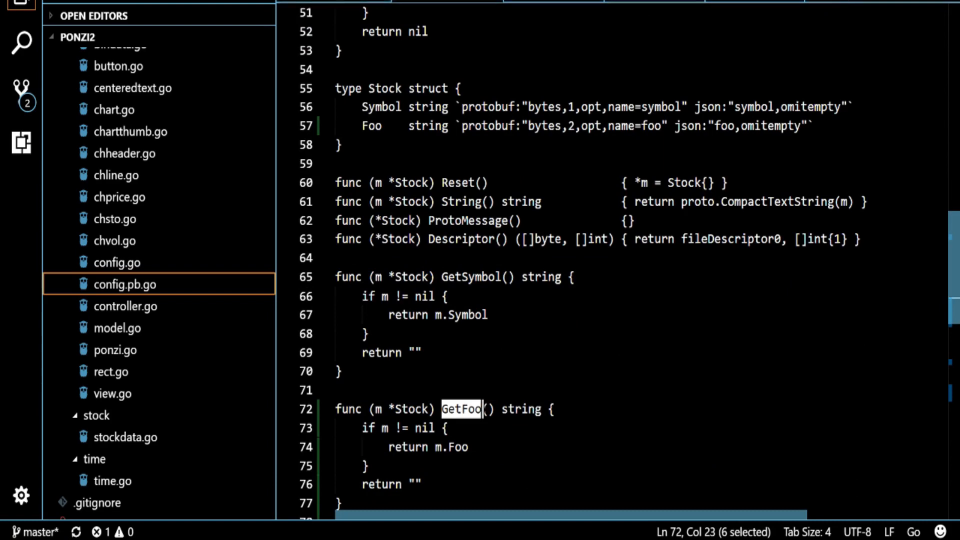
pyautogui.scroll(-3)
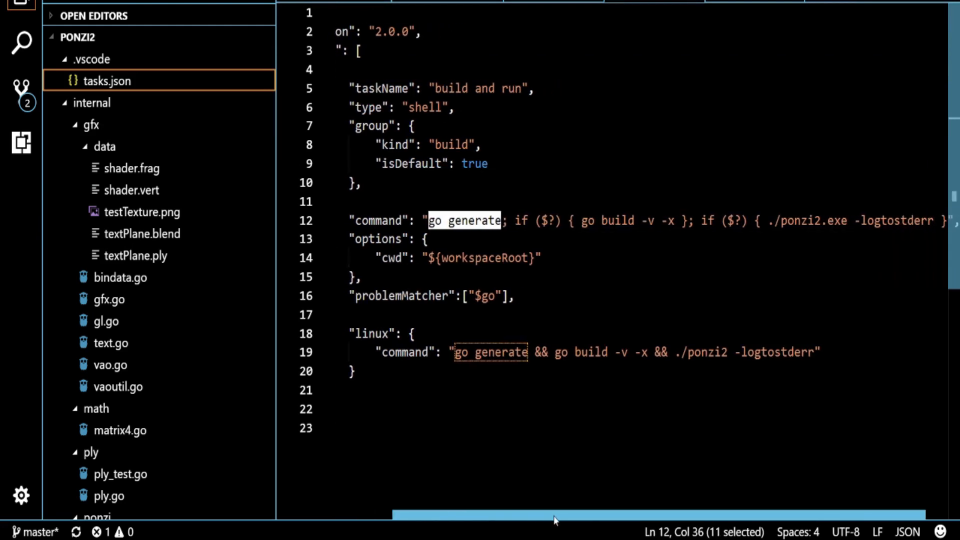
pyautogui.moveTo(464, 220)
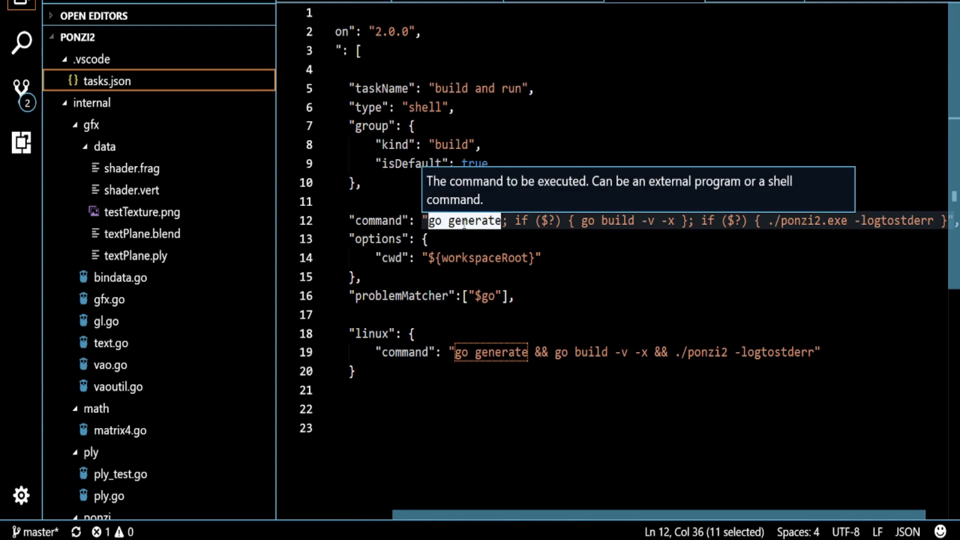
# Review the task's go generate and ponzi2.exe run steps in tasks.json.
pyautogui.click(811, 220)
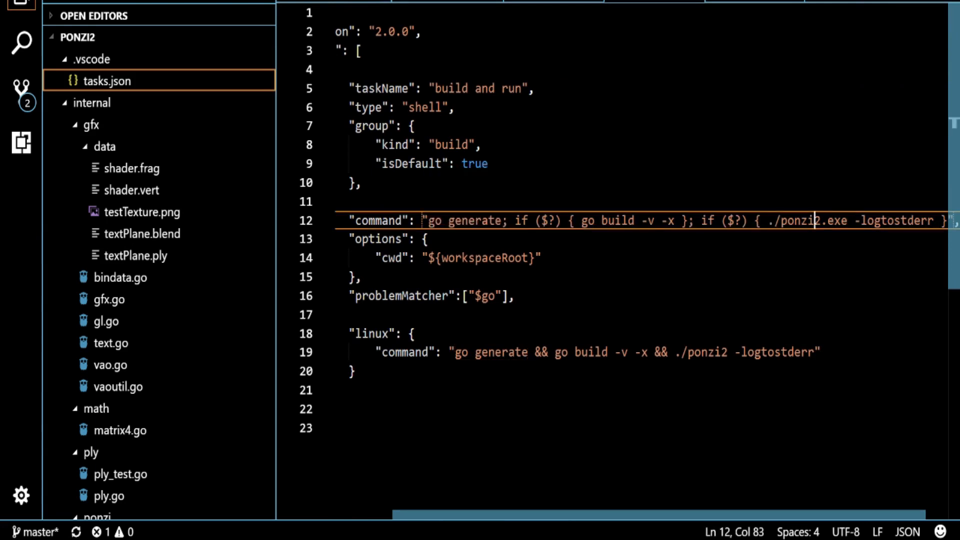
pyautogui.click(136, 284)
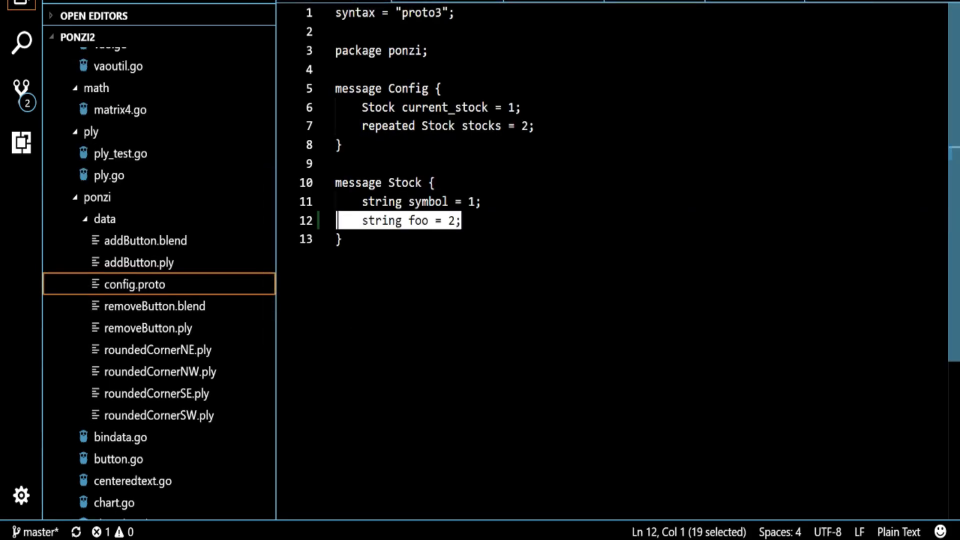
# Delete the 'string foo = 2' field from the Stock message in config.proto.
pyautogui.press('Delete')
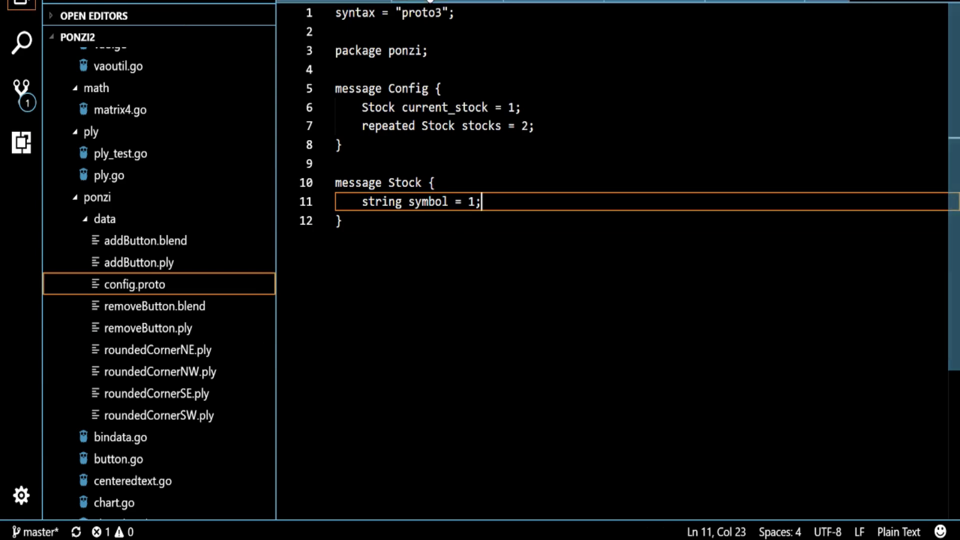
pyautogui.click(125, 284)
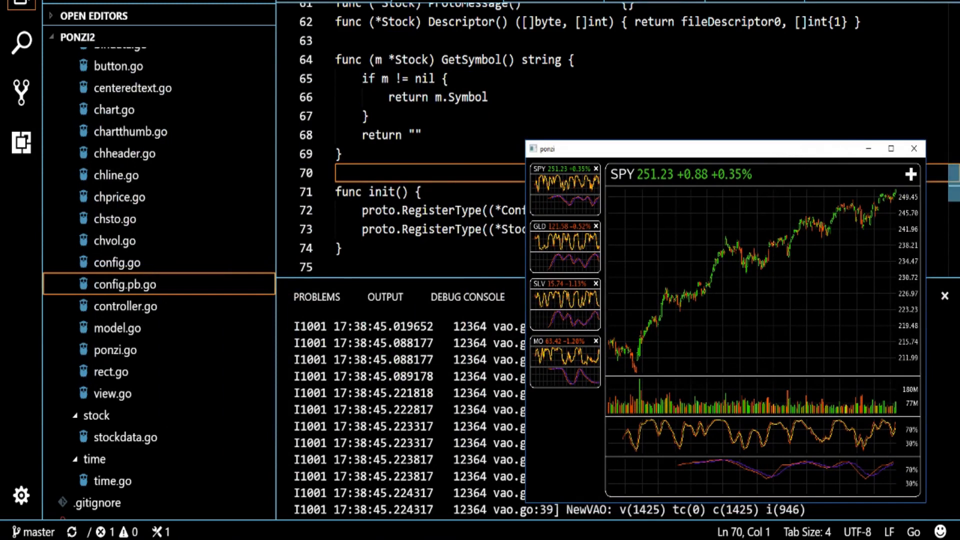
pyautogui.moveTo(641, 154)
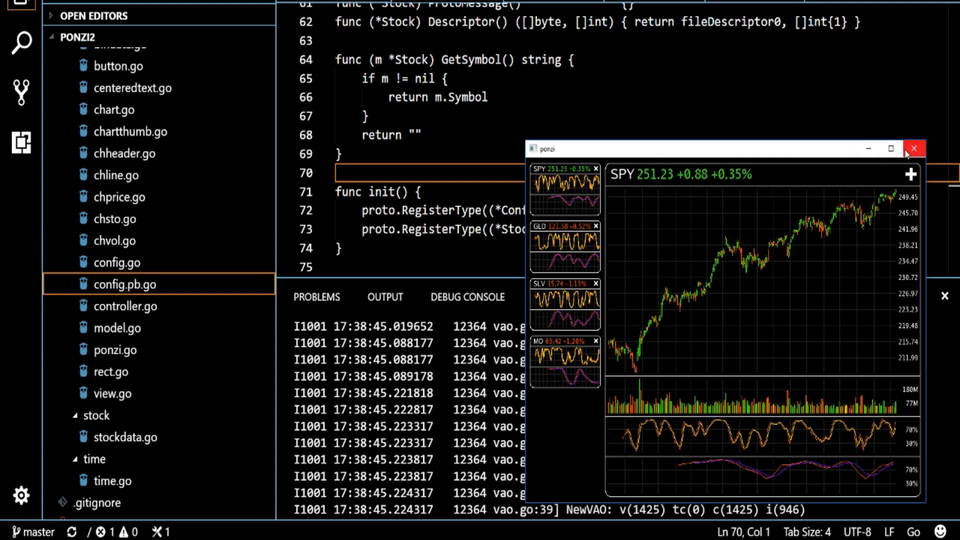
# Close the ponzi stock chart window, leaving the build task log visible.
pyautogui.click(914, 149)
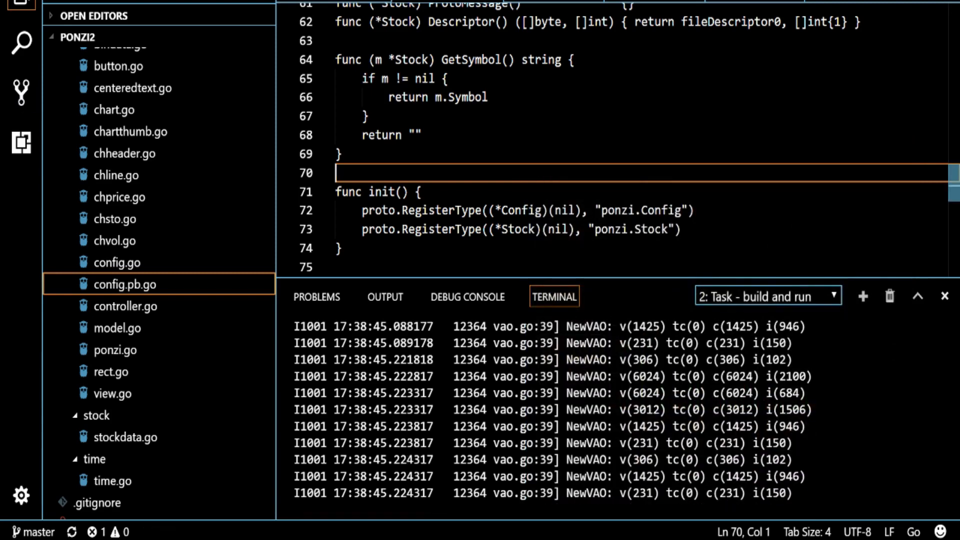